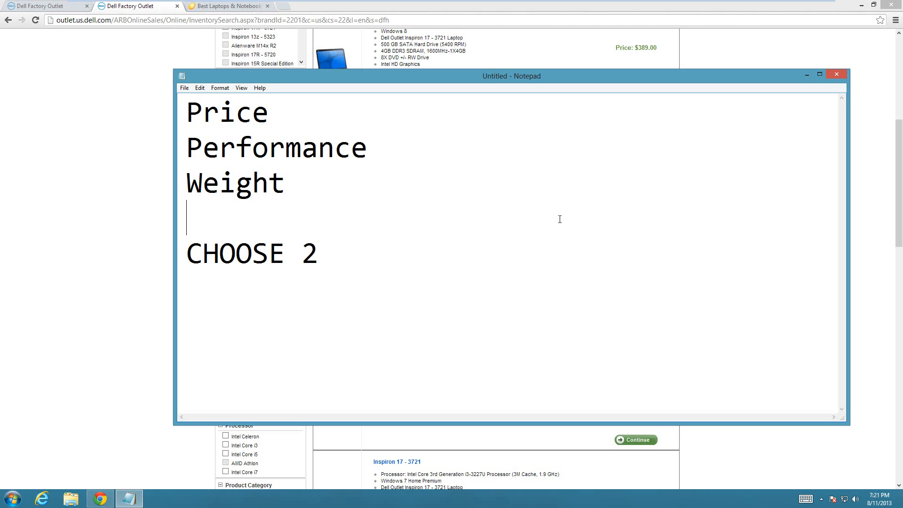
{"action": "mouse_move", "coordinate": [306, 194]}
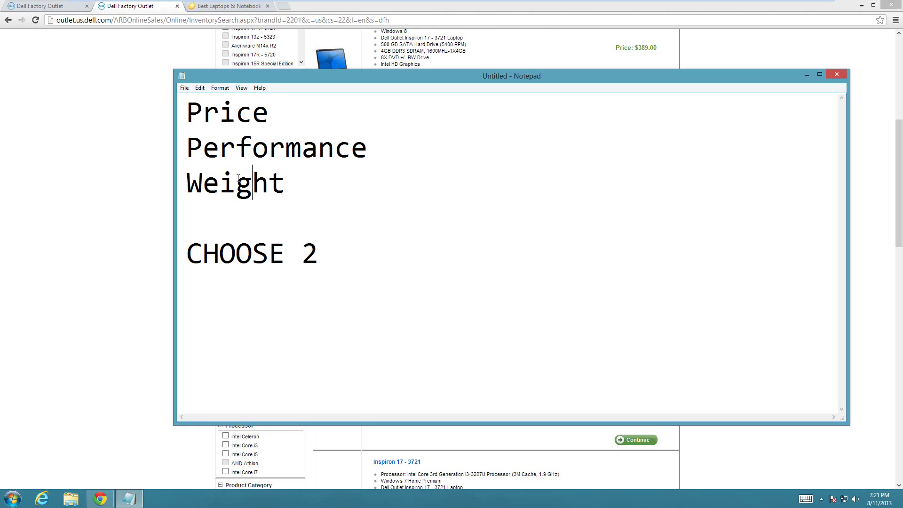
{"action": "mouse_move", "coordinate": [249, 145]}
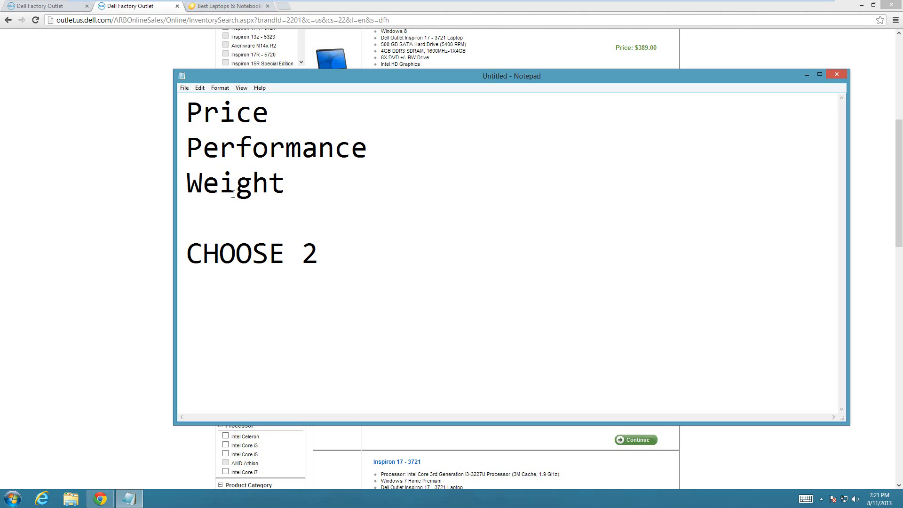
{"action": "left_click", "coordinate": [252, 183]}
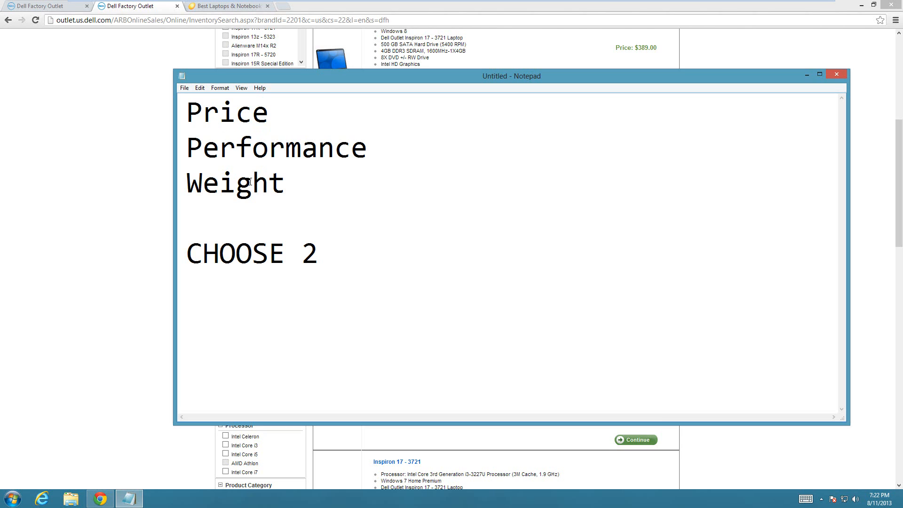
{"action": "left_click", "coordinate": [283, 182]}
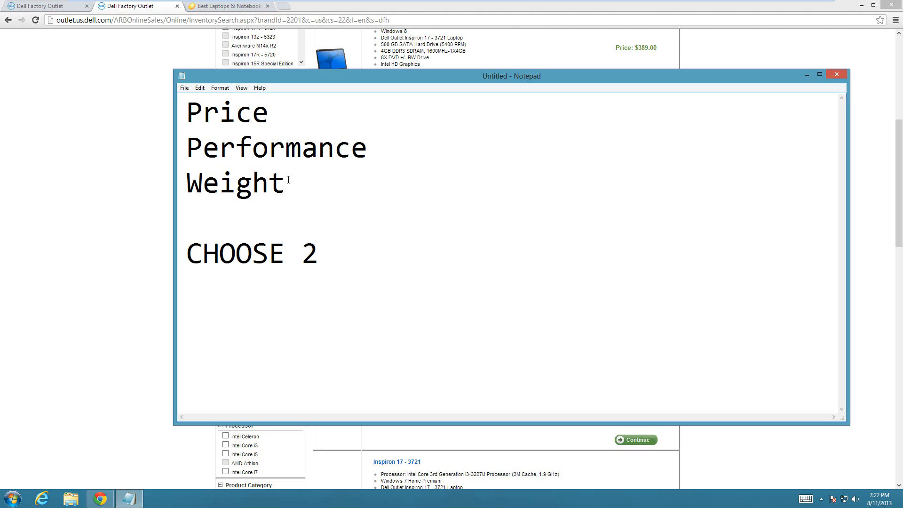
{"action": "left_click", "coordinate": [286, 181]}
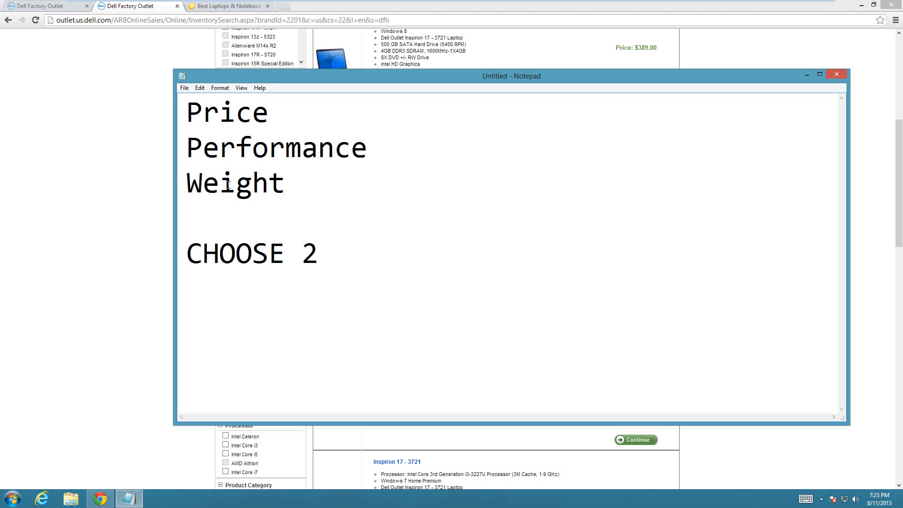
{"action": "left_click", "coordinate": [237, 113]}
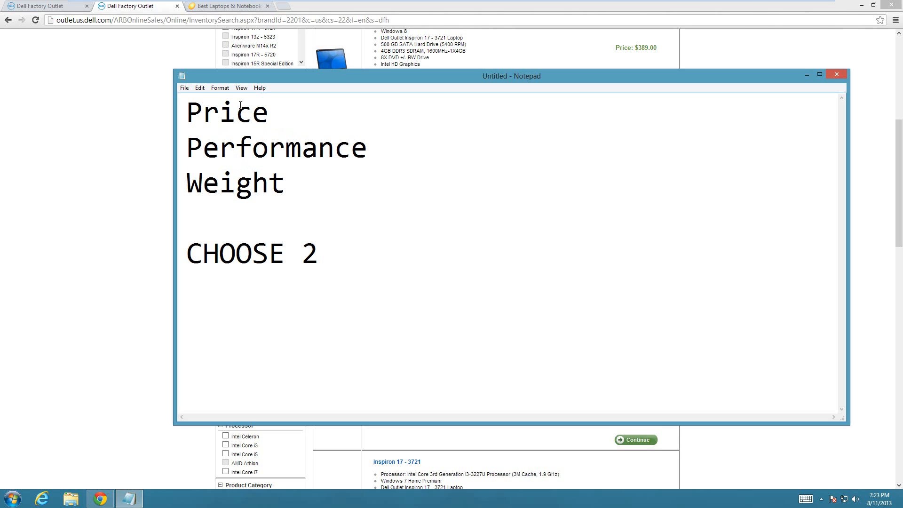
{"action": "mouse_move", "coordinate": [256, 119]}
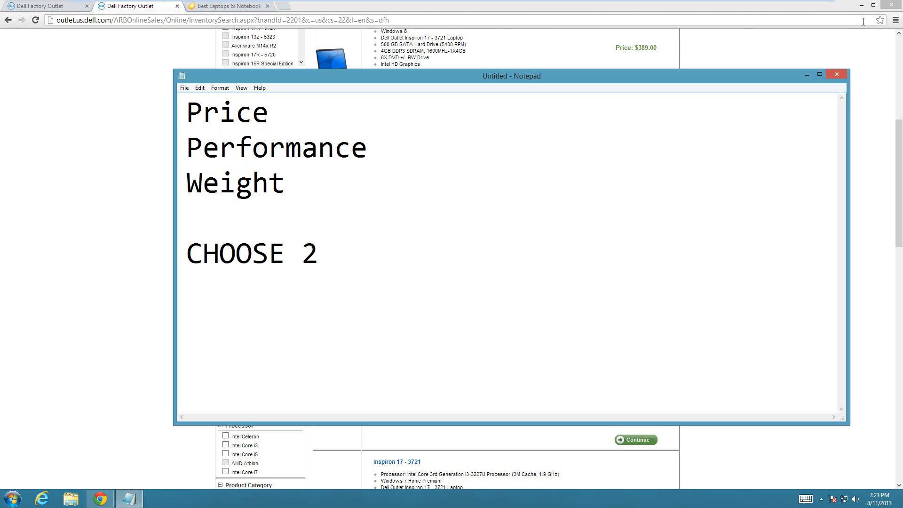
{"action": "left_click", "coordinate": [835, 73]}
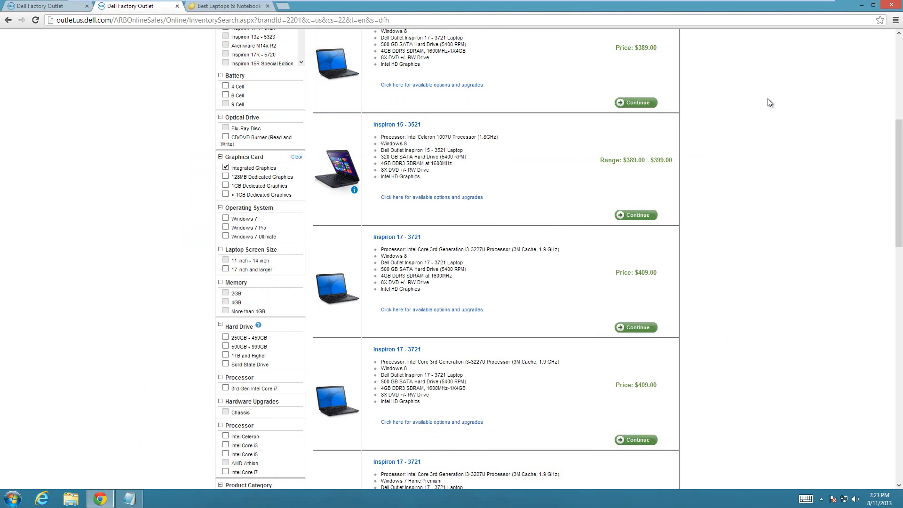
{"action": "mouse_move", "coordinate": [19, 63]}
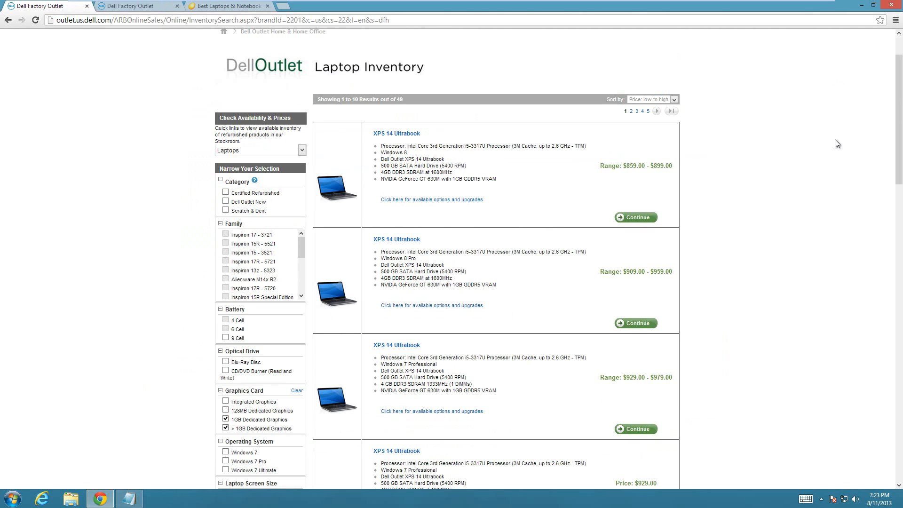
{"action": "mouse_move", "coordinate": [422, 42]}
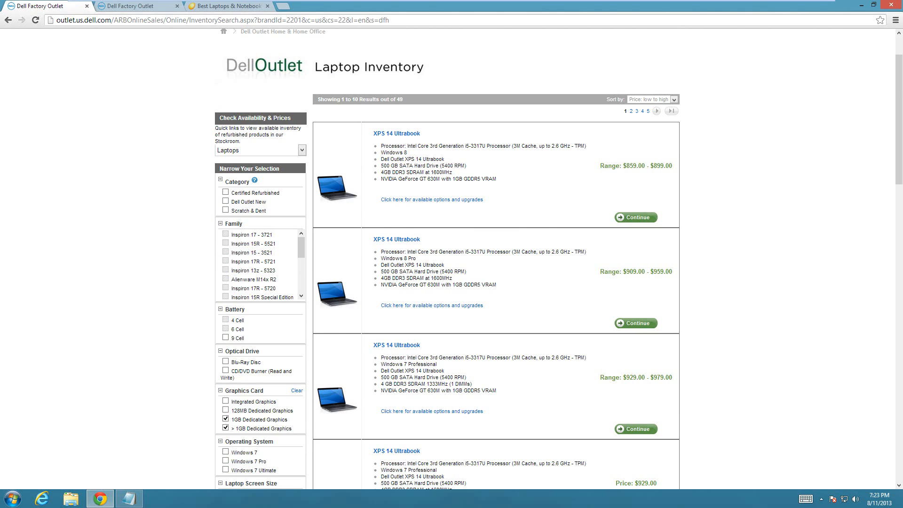
{"action": "scroll", "scroll_direction": "down", "scroll_amount": 3}
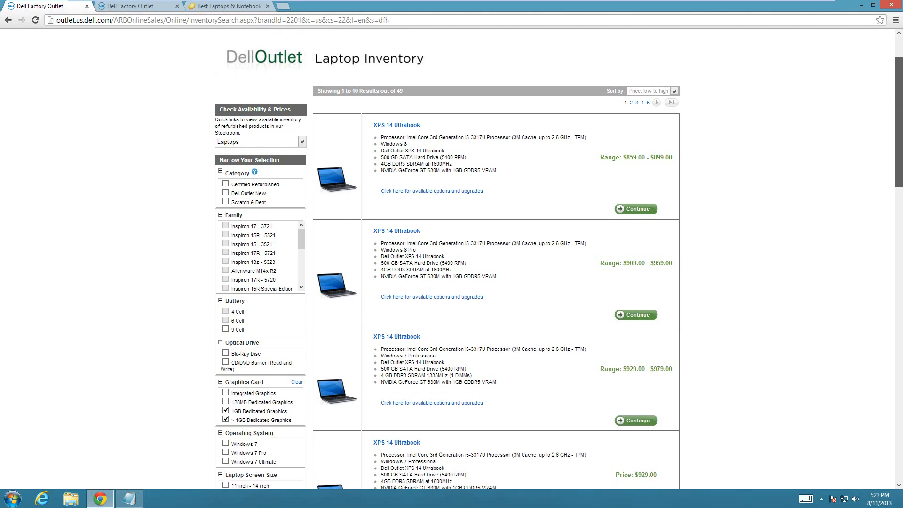
{"action": "scroll", "scroll_direction": "down", "scroll_amount": 3}
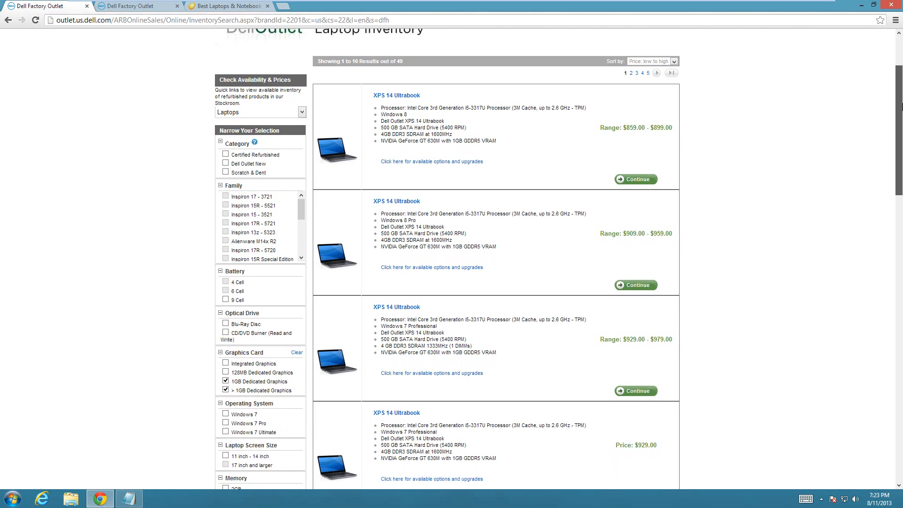
{"action": "scroll", "scroll_direction": "down", "scroll_amount": 3}
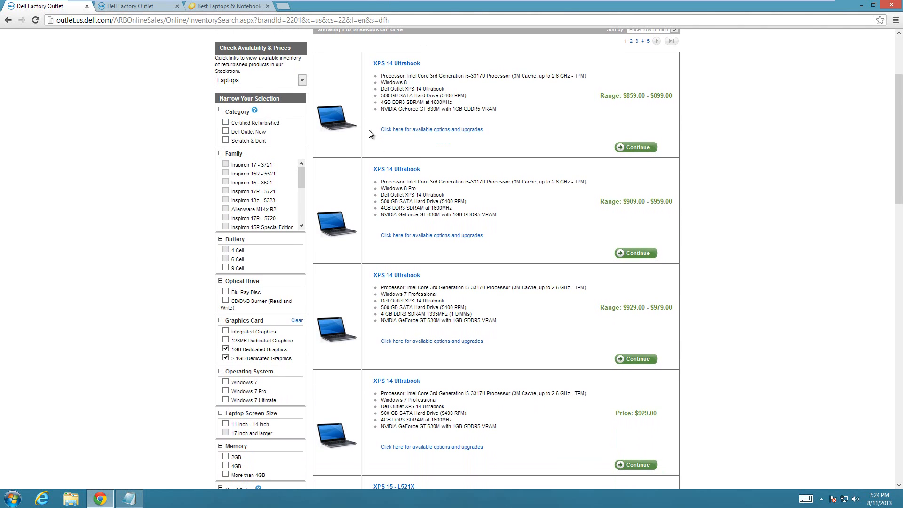
{"action": "mouse_move", "coordinate": [534, 177]}
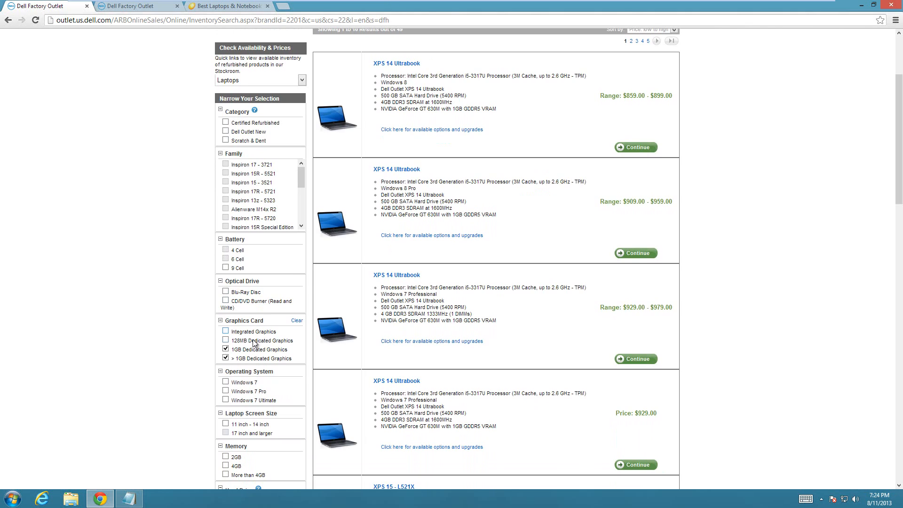
{"action": "mouse_move", "coordinate": [543, 139]}
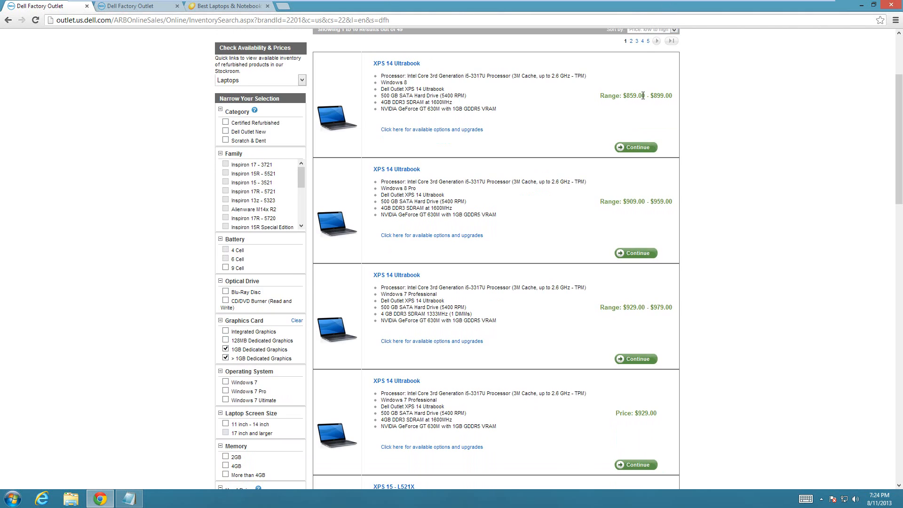
{"action": "mouse_move", "coordinate": [482, 109]}
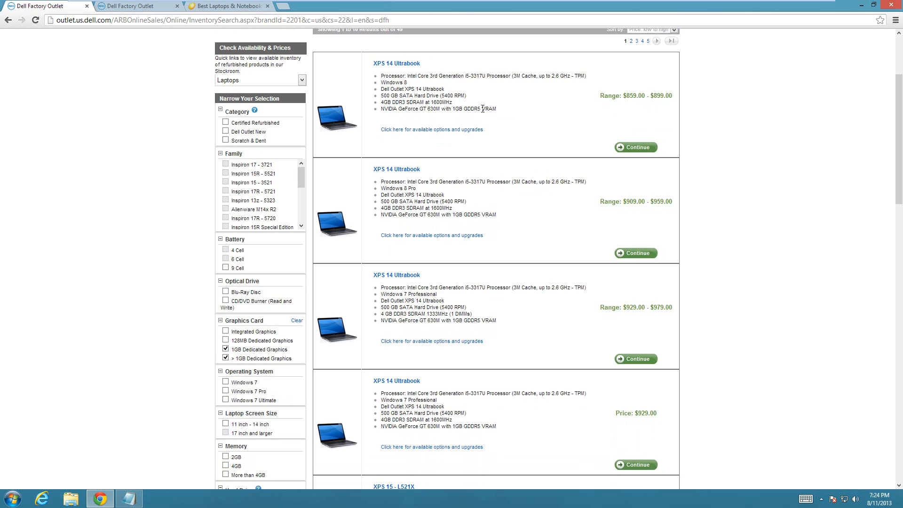
{"action": "mouse_move", "coordinate": [382, 111]}
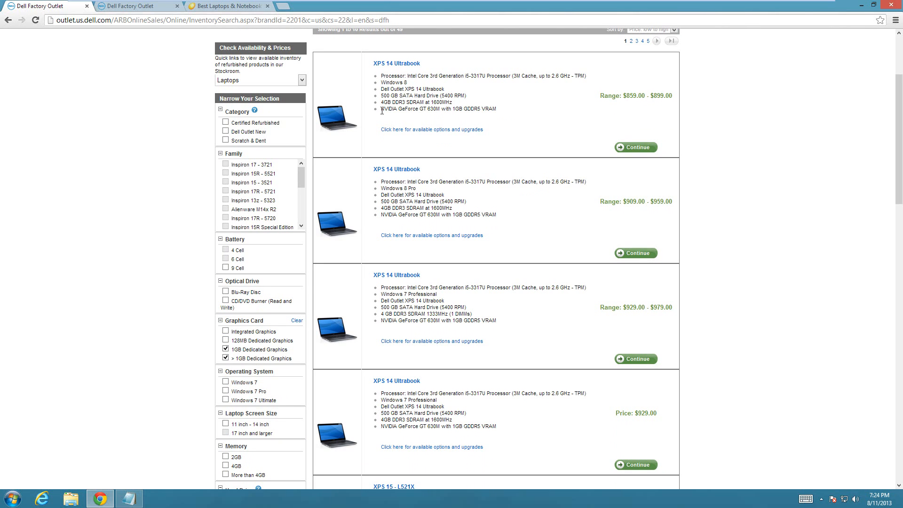
{"action": "mouse_move", "coordinate": [521, 113]}
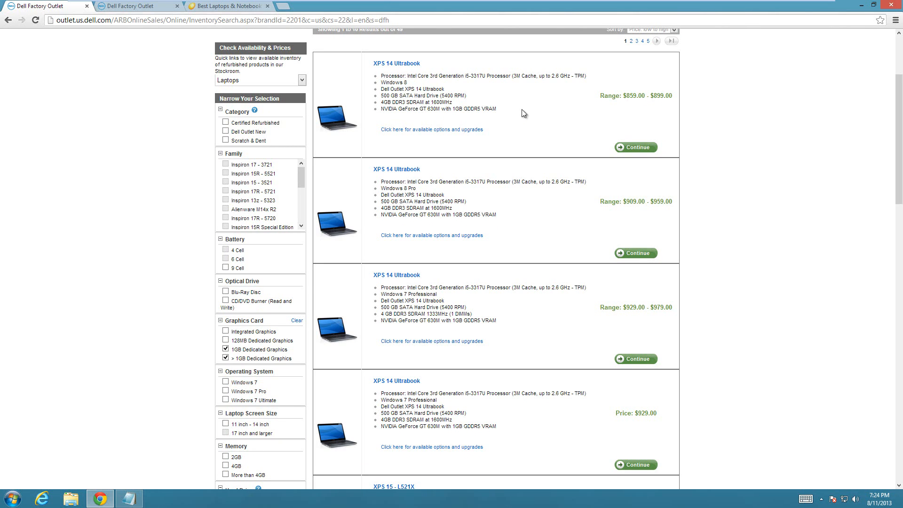
{"action": "mouse_move", "coordinate": [476, 106]}
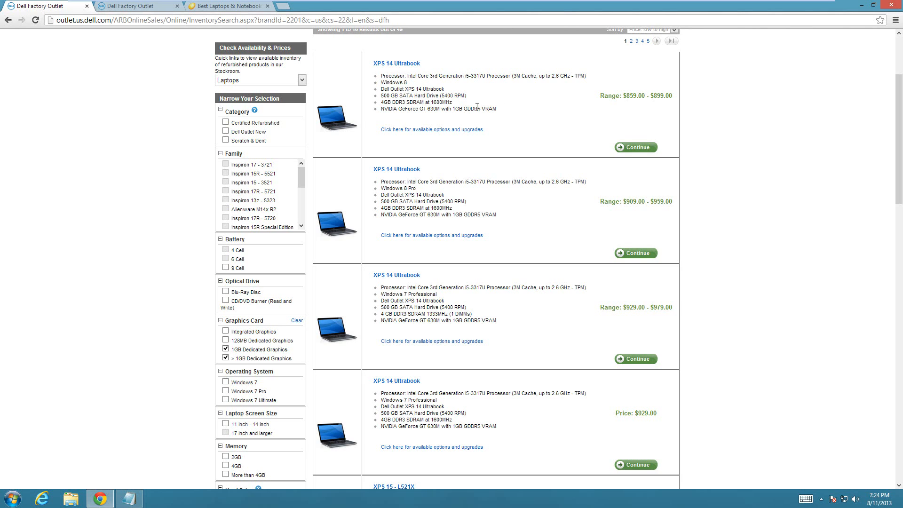
{"action": "mouse_move", "coordinate": [491, 131]}
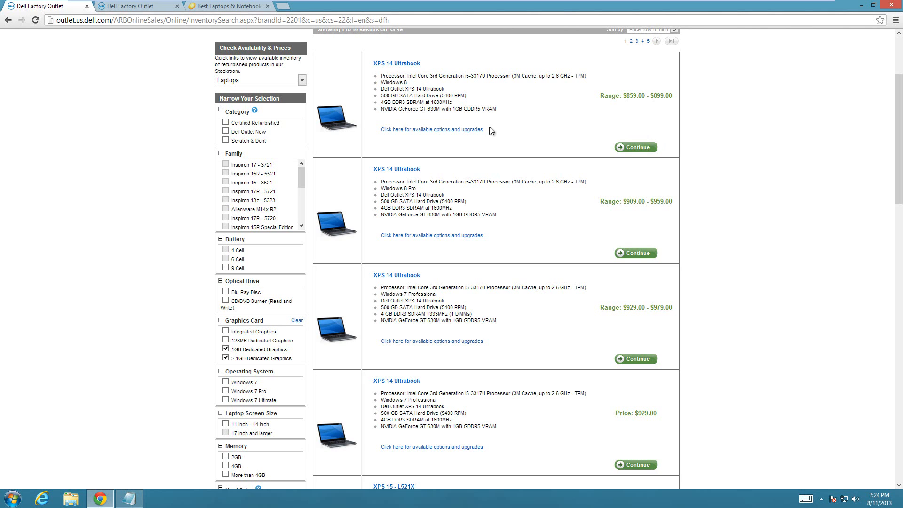
{"action": "mouse_move", "coordinate": [497, 114]}
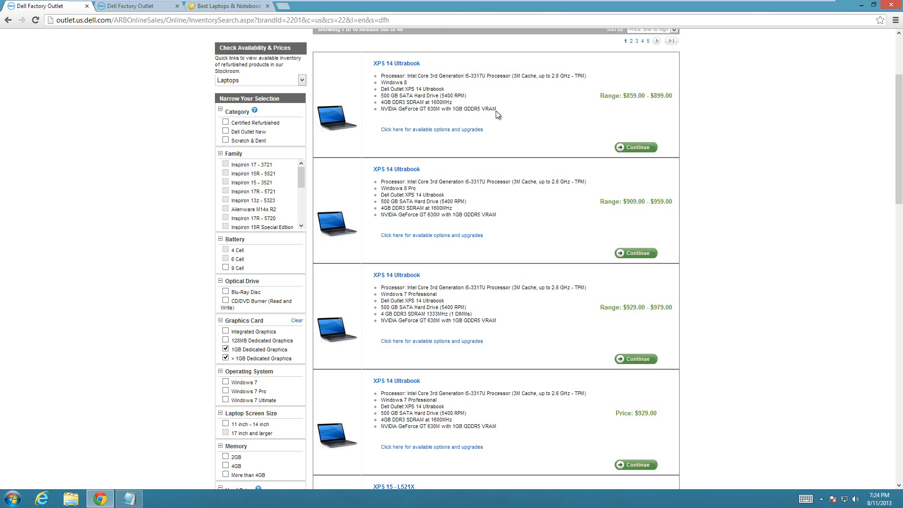
{"action": "mouse_move", "coordinate": [502, 109]}
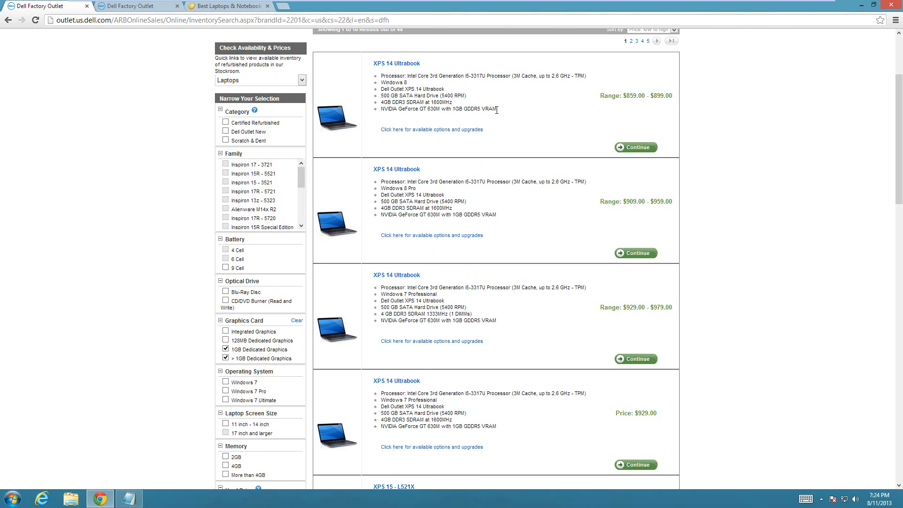
{"action": "mouse_move", "coordinate": [646, 97]}
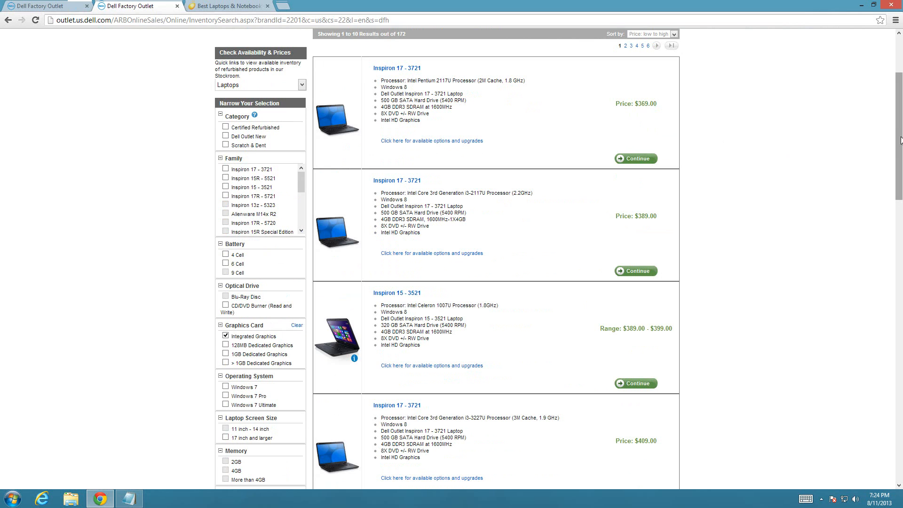
{"action": "scroll", "scroll_direction": "down", "scroll_amount": 3}
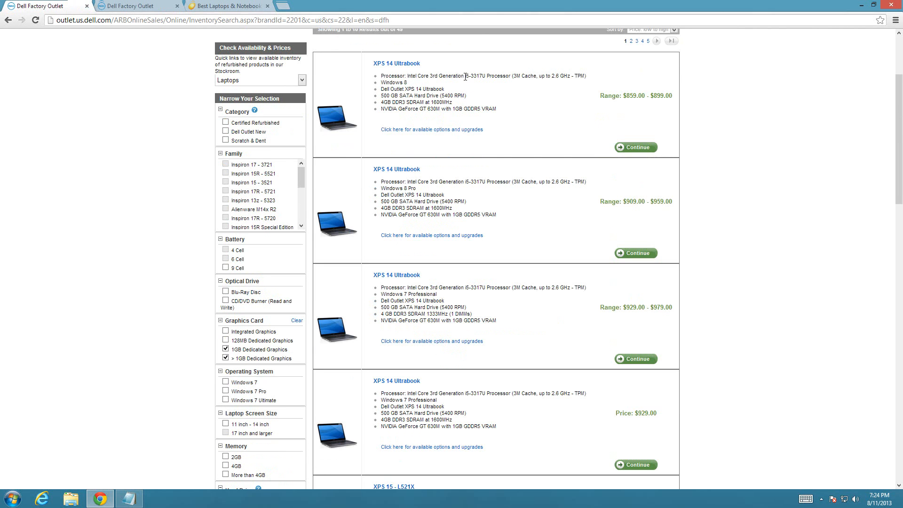
{"action": "mouse_move", "coordinate": [378, 113]}
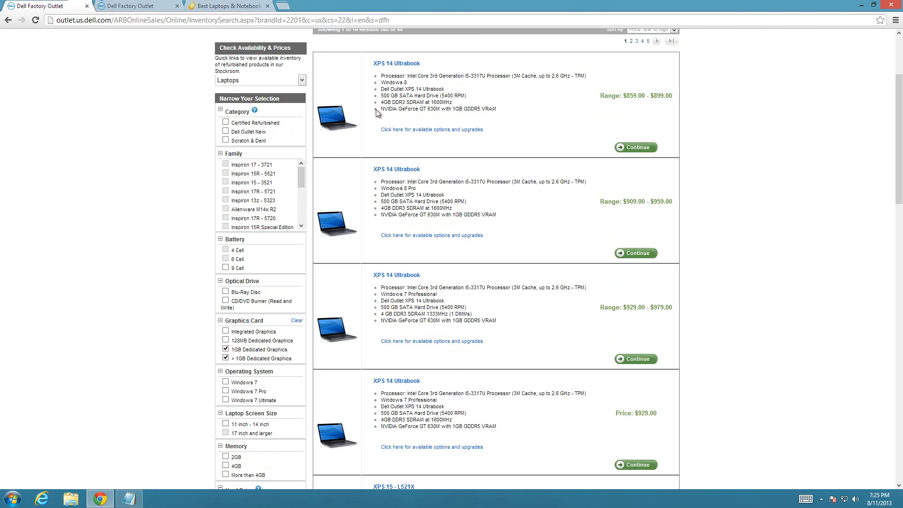
{"action": "mouse_move", "coordinate": [459, 103]}
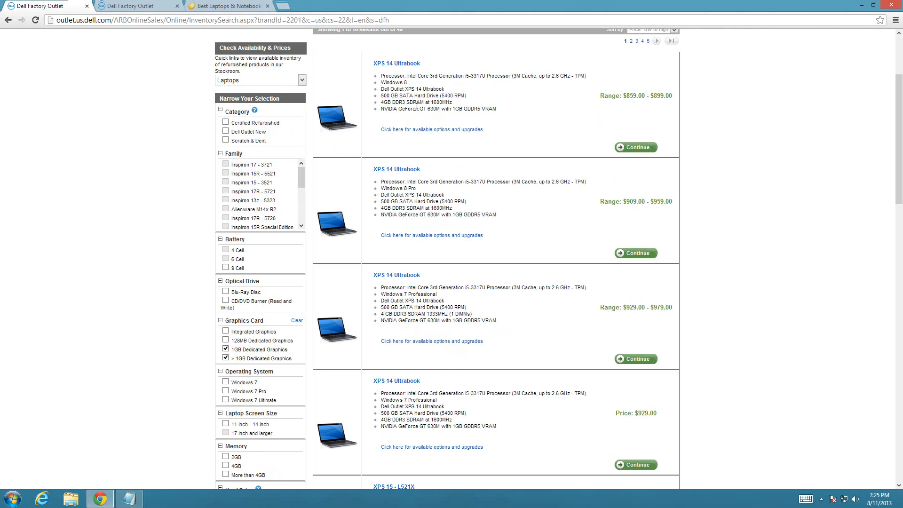
{"action": "mouse_move", "coordinate": [632, 97]}
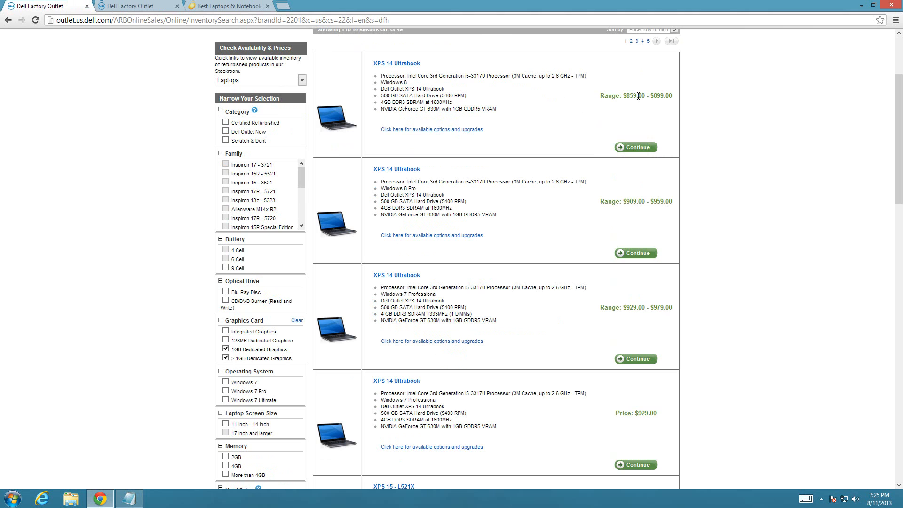
{"action": "mouse_move", "coordinate": [138, 485]}
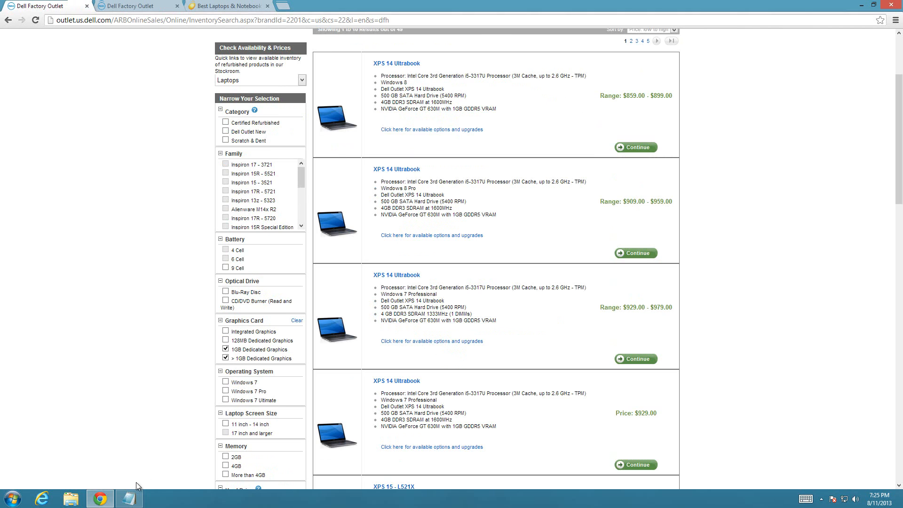
Select the NVIDIA GeForce GT 630M spec line in the first XPS 14 Ultrabook listing.
{"action": "left_click", "coordinate": [126, 498]}
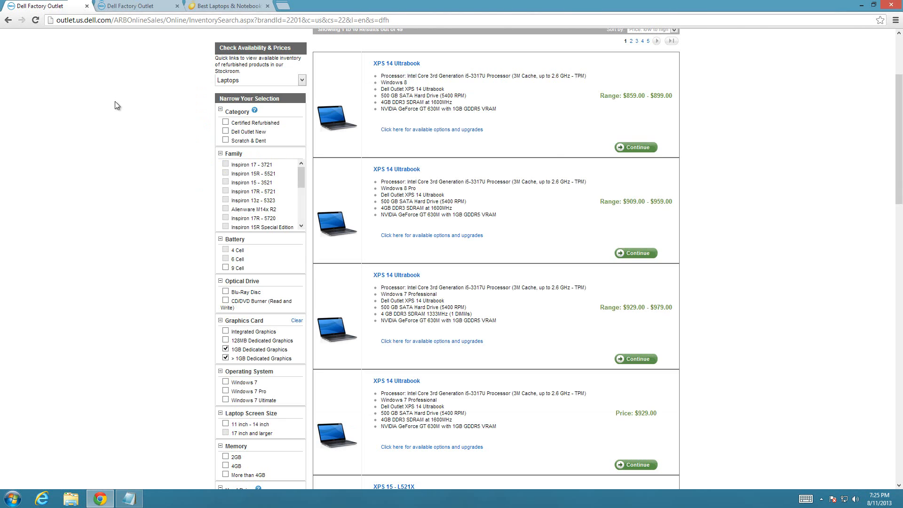
{"action": "mouse_move", "coordinate": [552, 148]}
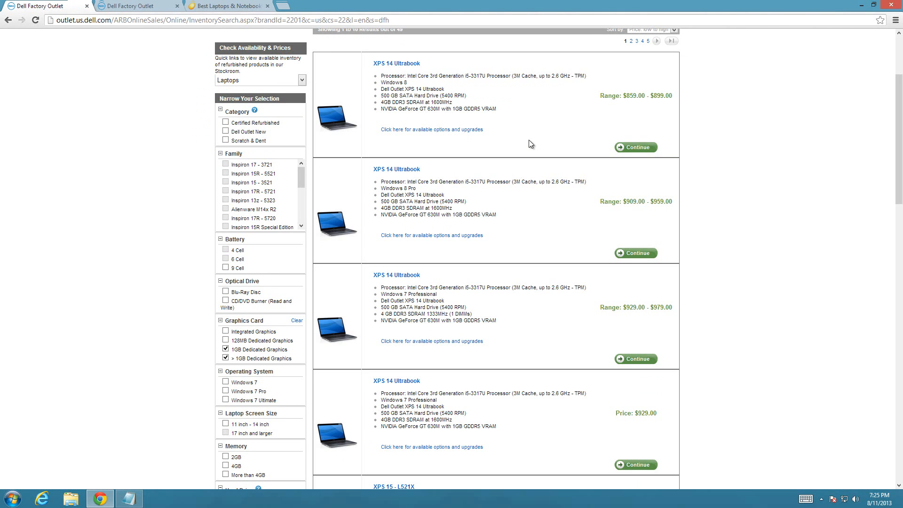
{"action": "mouse_move", "coordinate": [444, 118]}
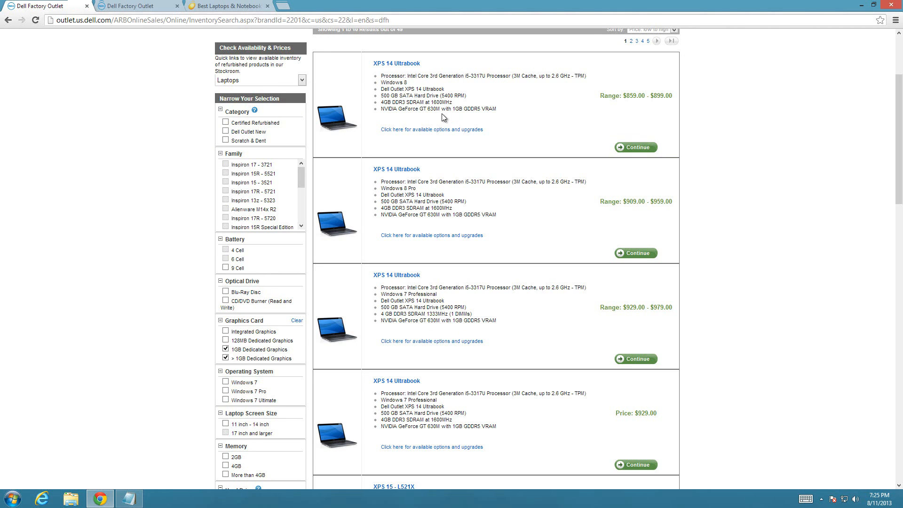
{"action": "mouse_move", "coordinate": [452, 109]}
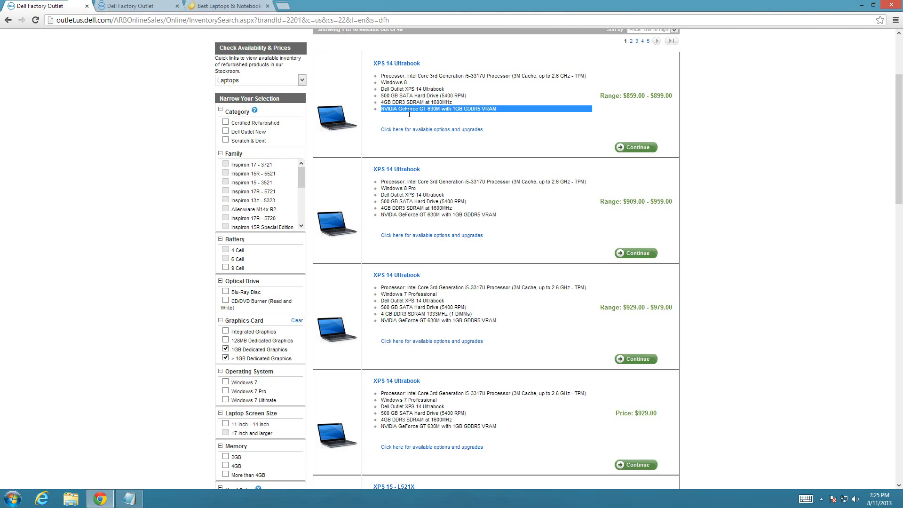
{"action": "left_click", "coordinate": [431, 109]}
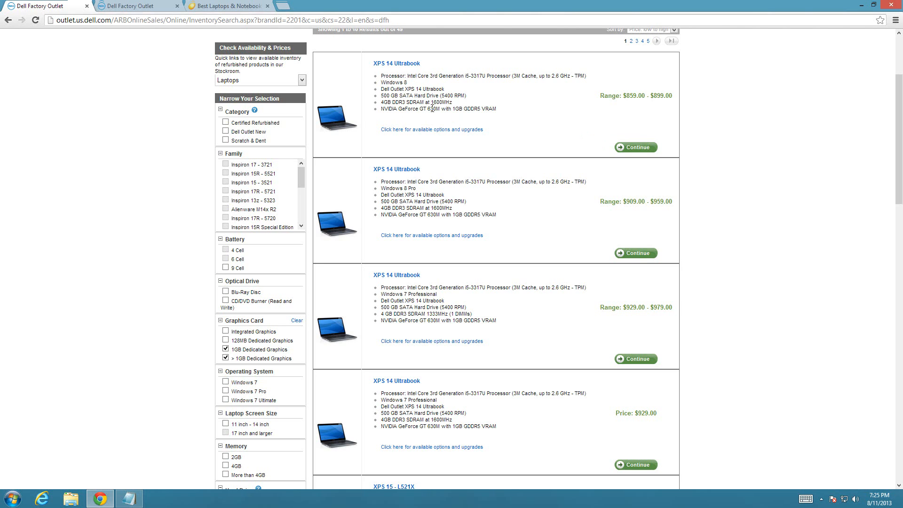
{"action": "mouse_move", "coordinate": [439, 162]}
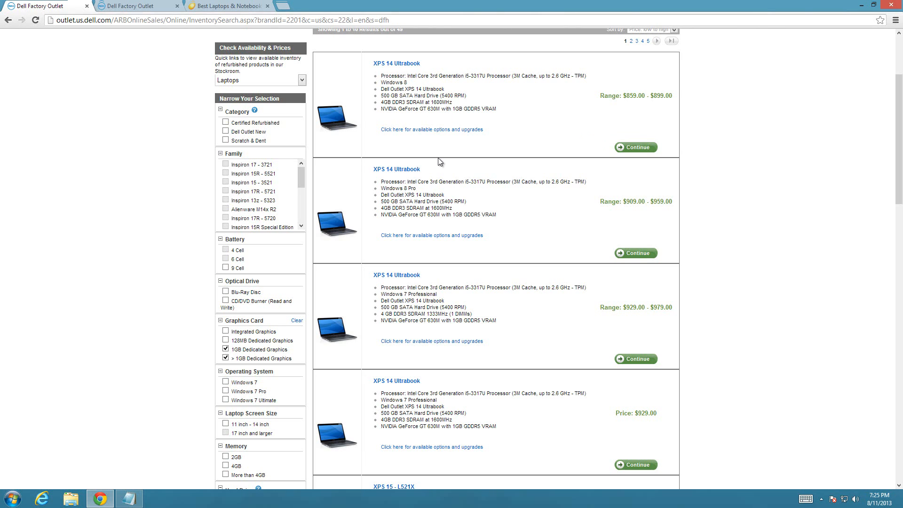
{"action": "mouse_move", "coordinate": [417, 110]}
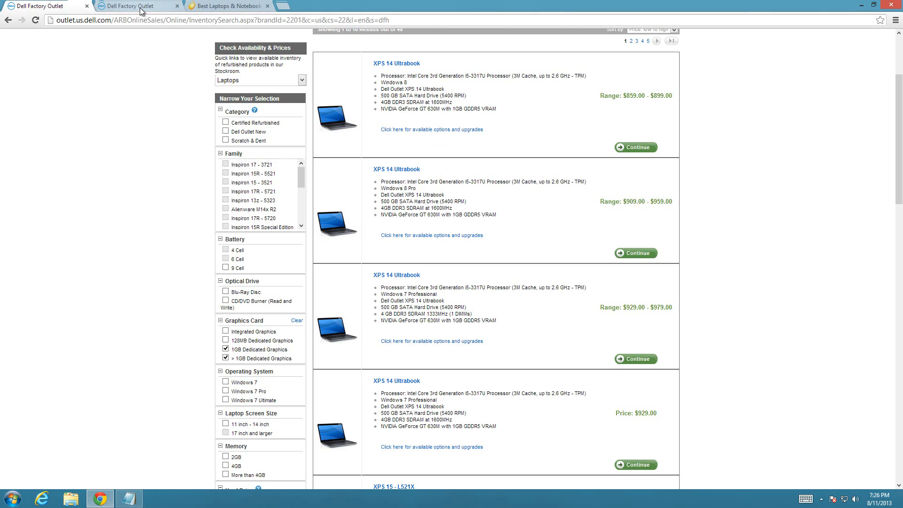
{"action": "mouse_move", "coordinate": [431, 75]}
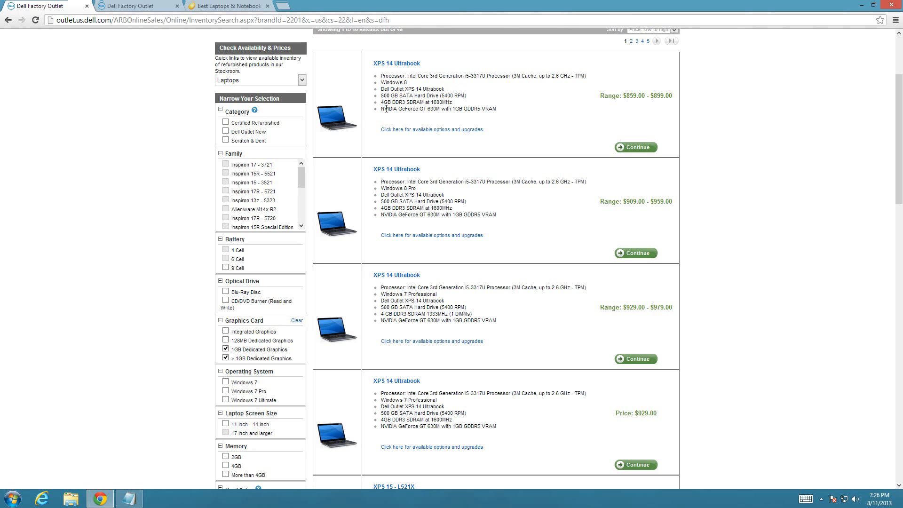
{"action": "mouse_move", "coordinate": [465, 78]}
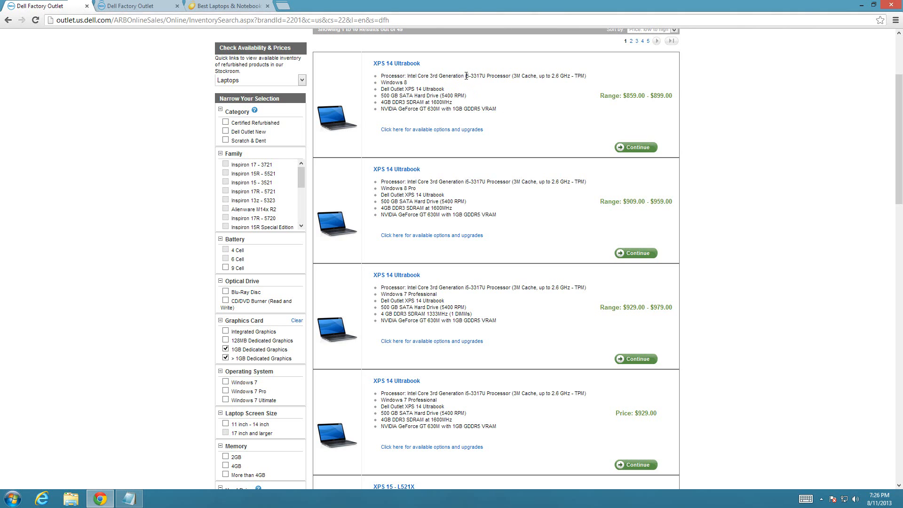
{"action": "mouse_move", "coordinate": [407, 114]}
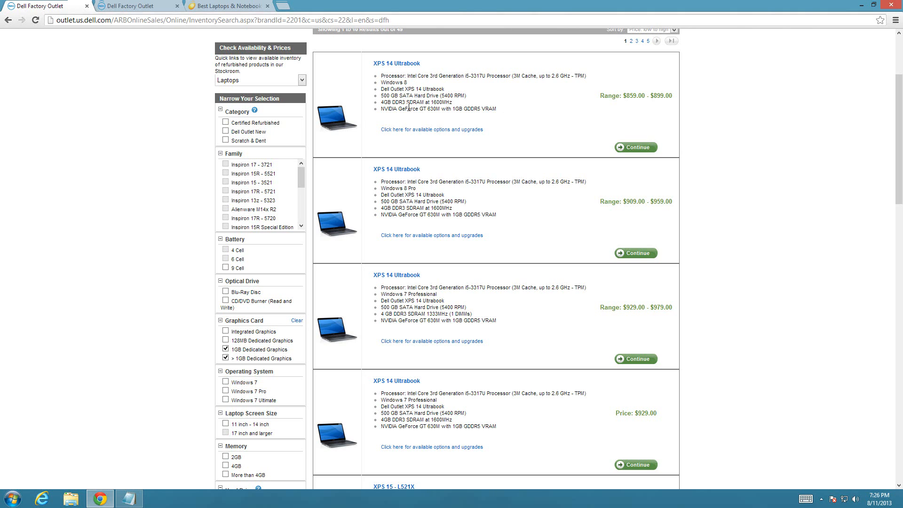
{"action": "mouse_move", "coordinate": [477, 111]}
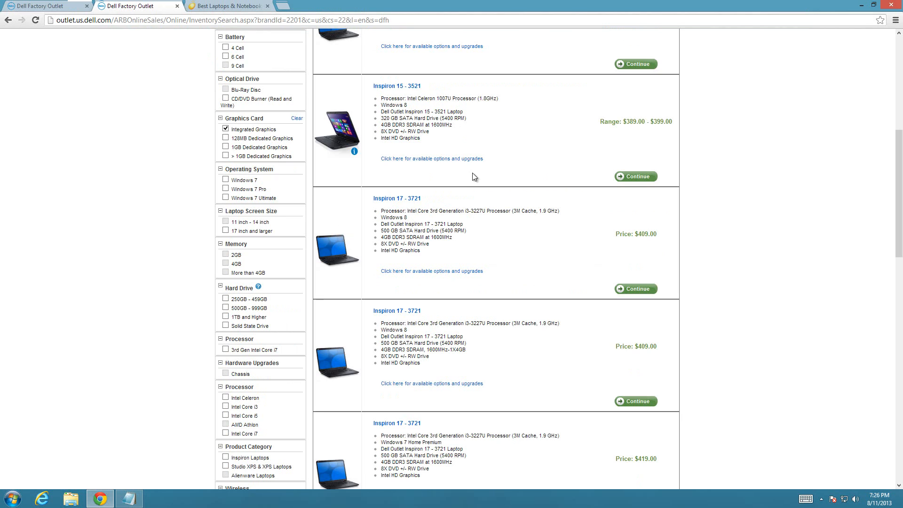
{"action": "mouse_move", "coordinate": [826, 202]}
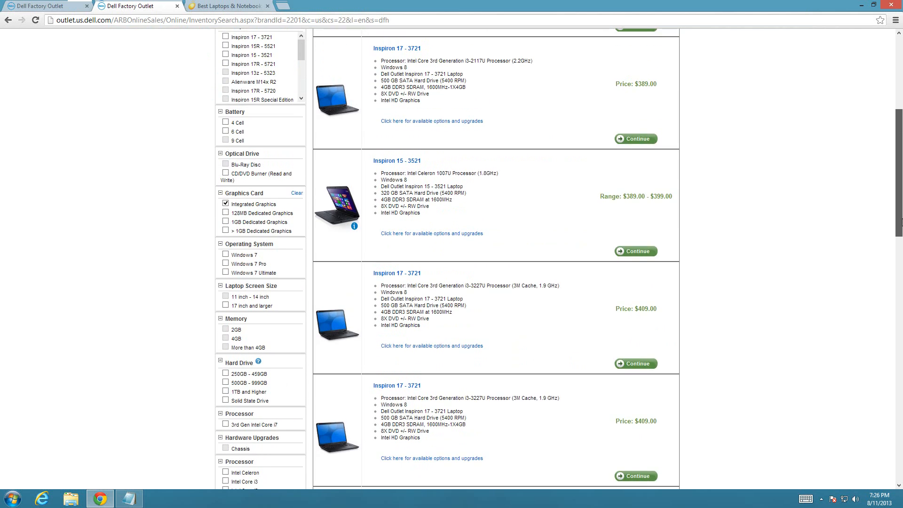
{"action": "scroll", "scroll_direction": "up", "scroll_amount": 3}
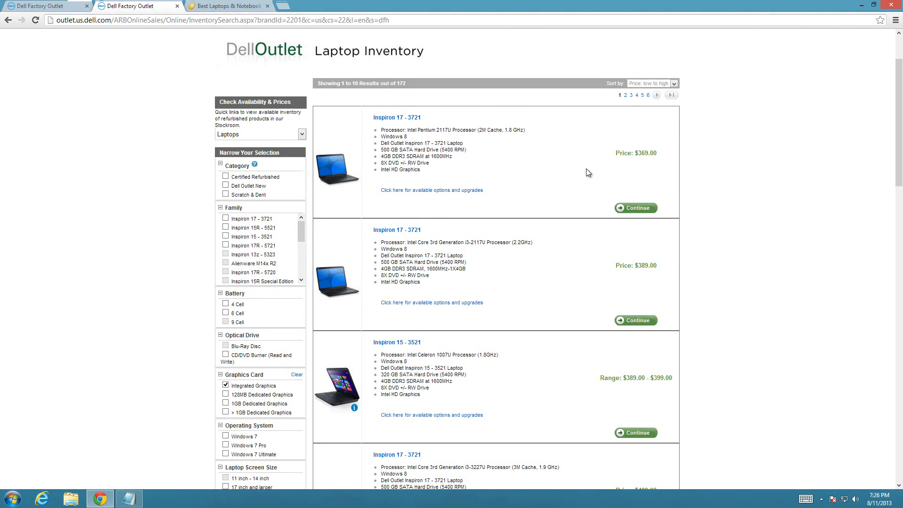
{"action": "mouse_move", "coordinate": [602, 174]}
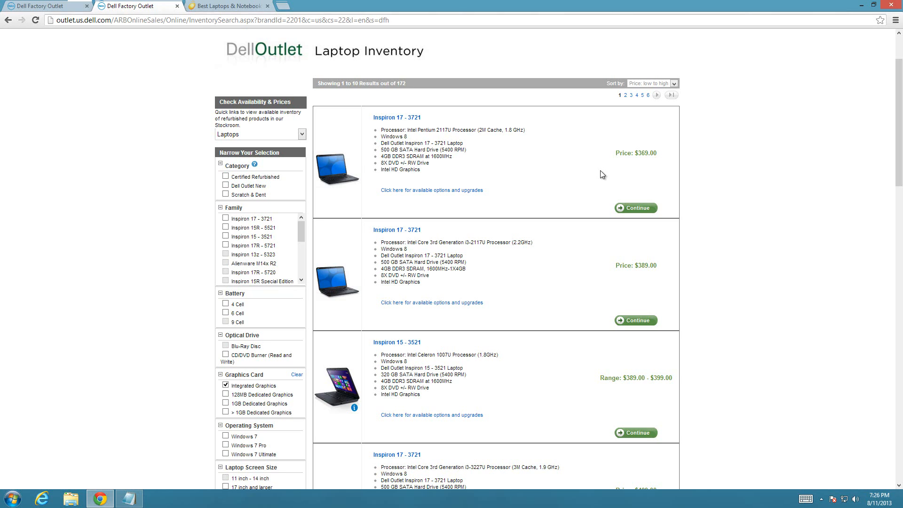
{"action": "mouse_move", "coordinate": [407, 130]}
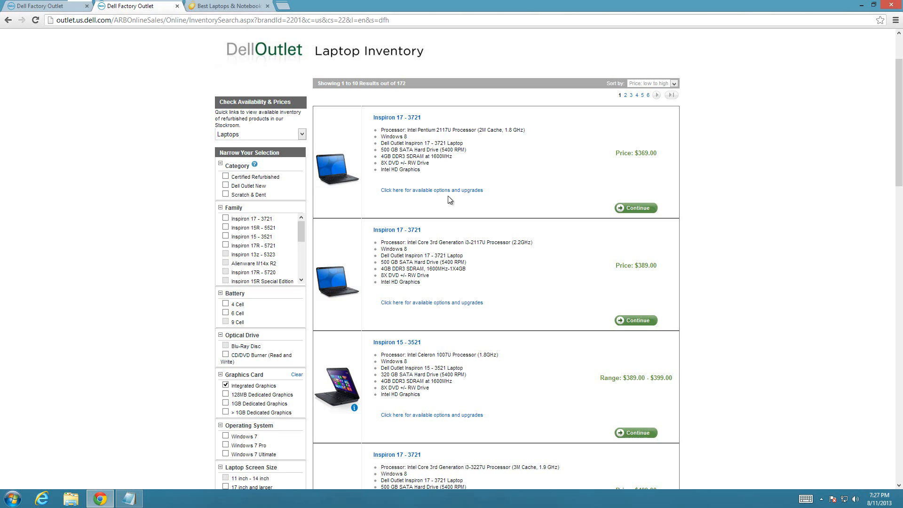
{"action": "mouse_move", "coordinate": [435, 239]}
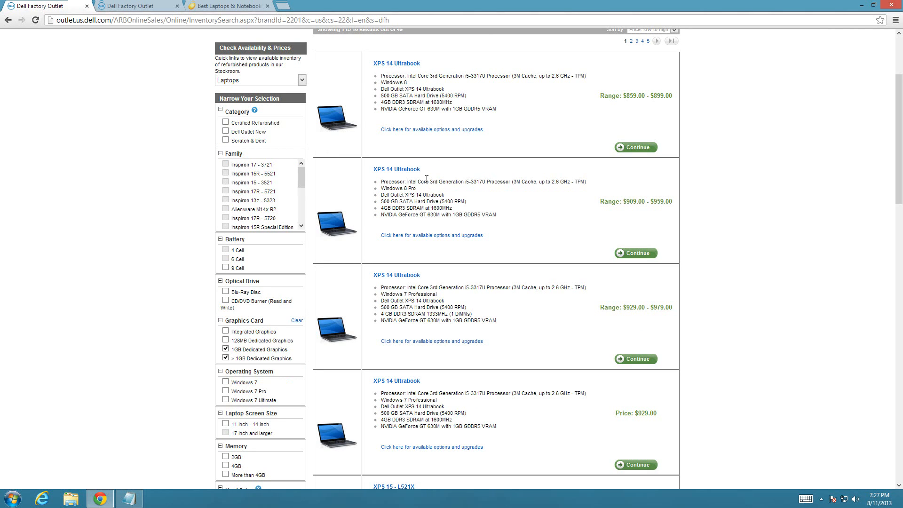
{"action": "mouse_move", "coordinate": [665, 215]}
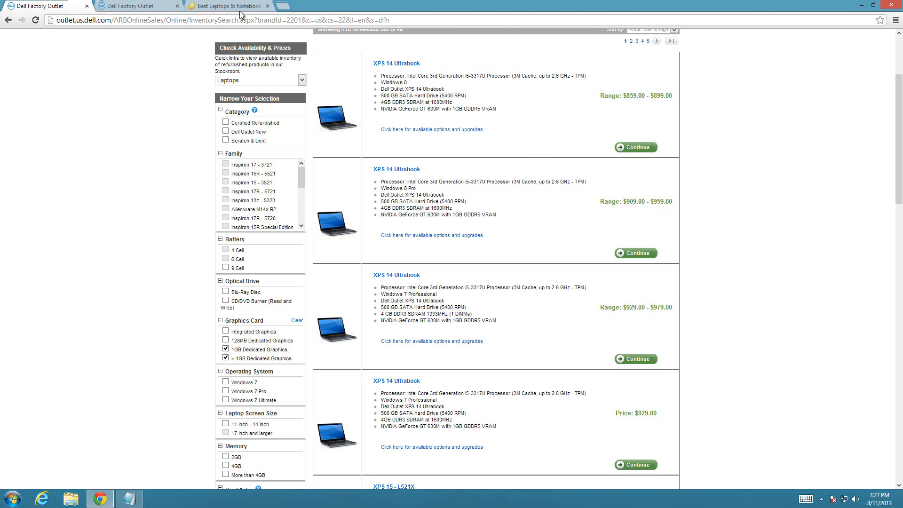
{"action": "left_click", "coordinate": [238, 6]}
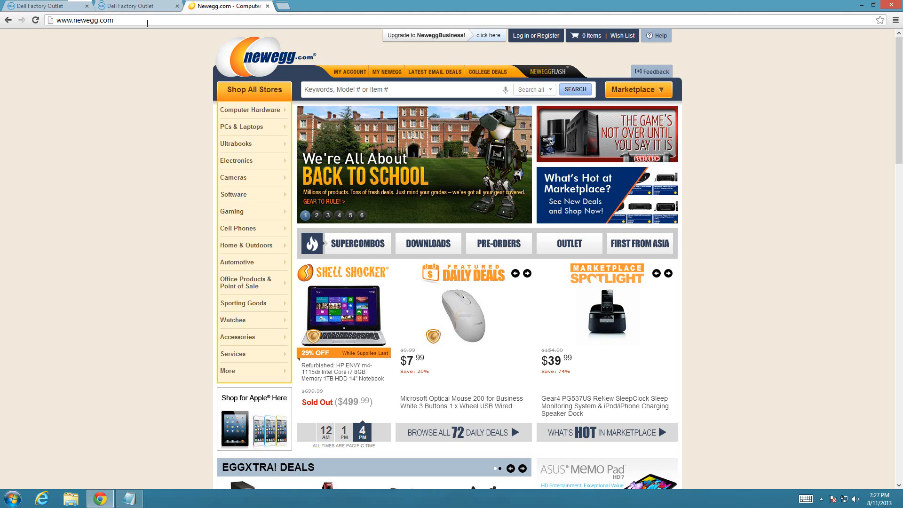
Switch to the tab showing Newegg's homepage.
{"action": "left_click", "coordinate": [316, 215]}
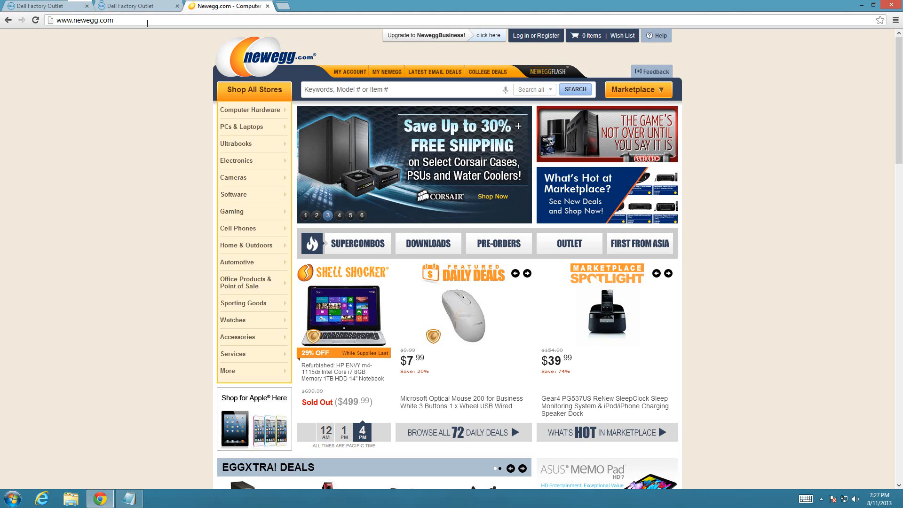
{"action": "mouse_move", "coordinate": [249, 134]}
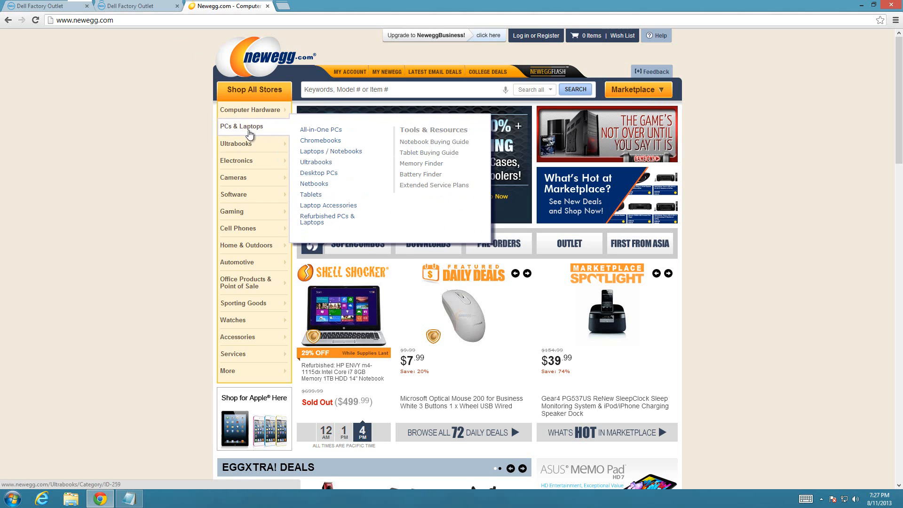
Open Newegg's Laptops / Notebooks listing of 1,265 products, led by the Lenovo IdeaPad Yoga 13.
{"action": "left_click", "coordinate": [331, 151]}
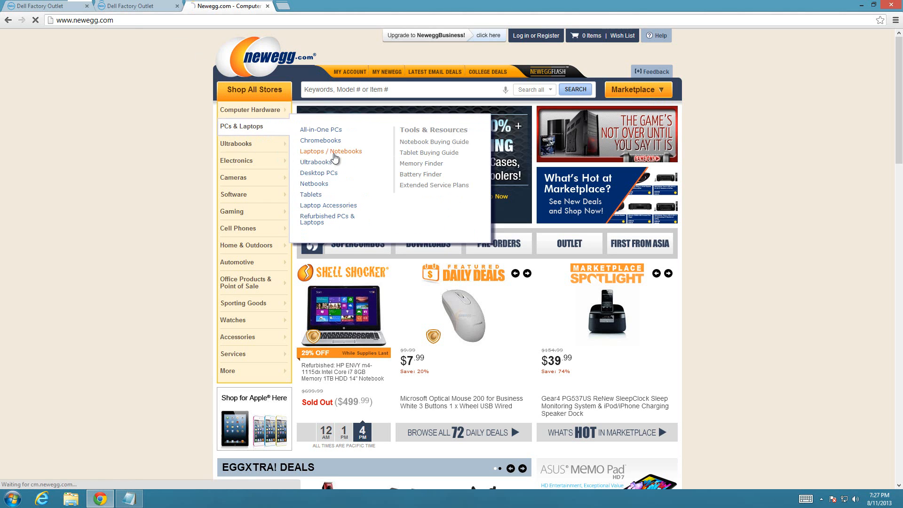
{"action": "left_click", "coordinate": [330, 151]}
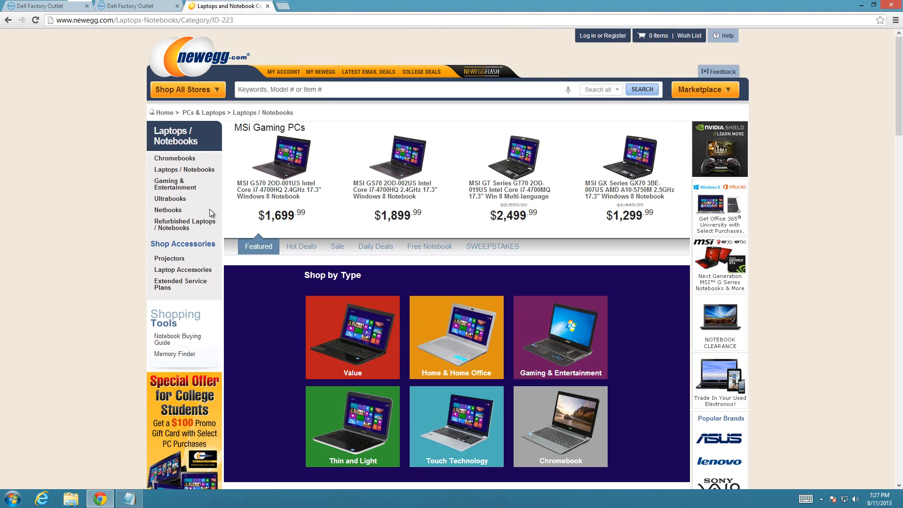
{"action": "mouse_move", "coordinate": [170, 199]}
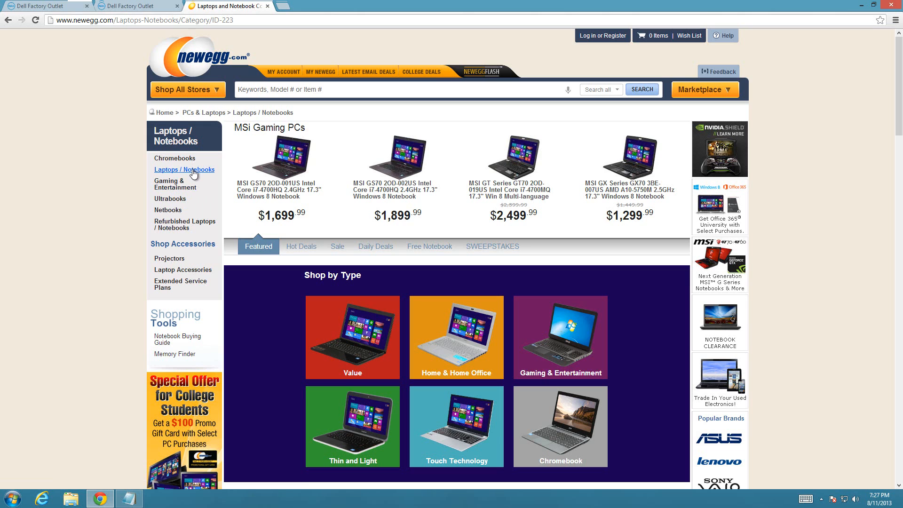
{"action": "mouse_move", "coordinate": [192, 173]}
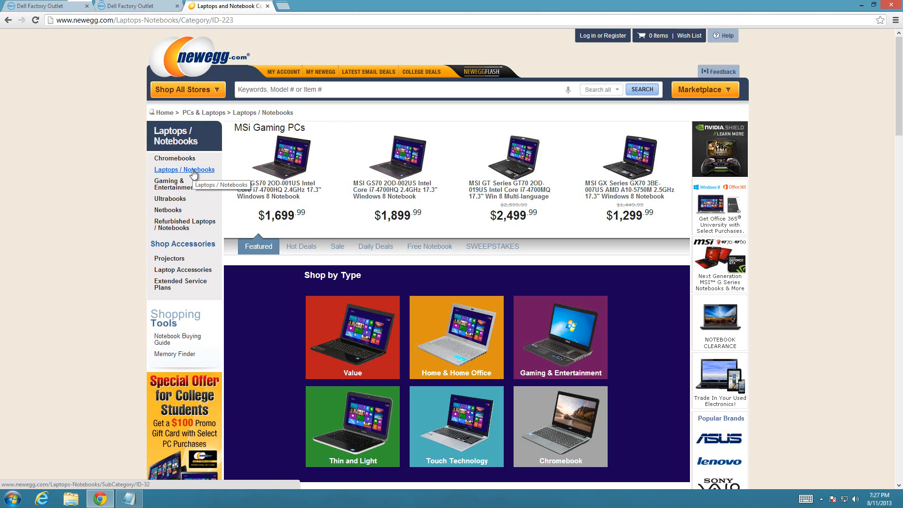
{"action": "left_click", "coordinate": [300, 246]}
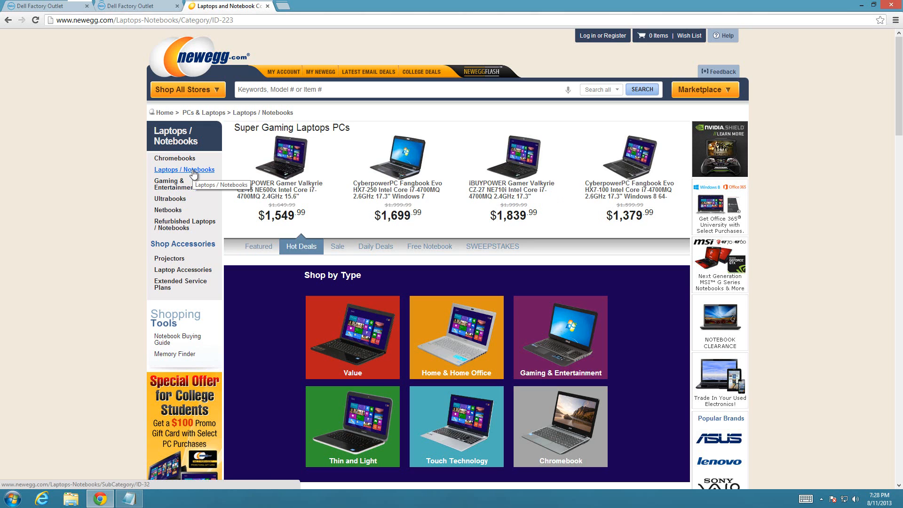
{"action": "left_click", "coordinate": [336, 247]}
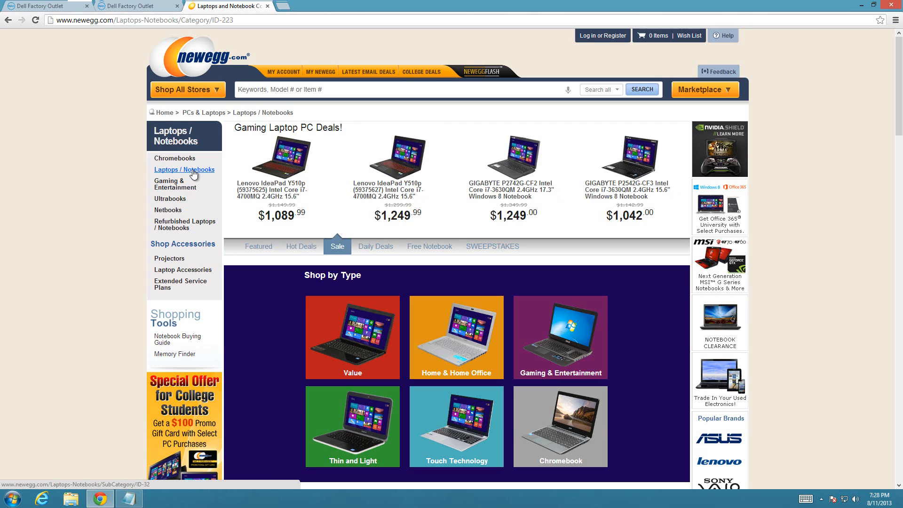
{"action": "left_click", "coordinate": [376, 246]}
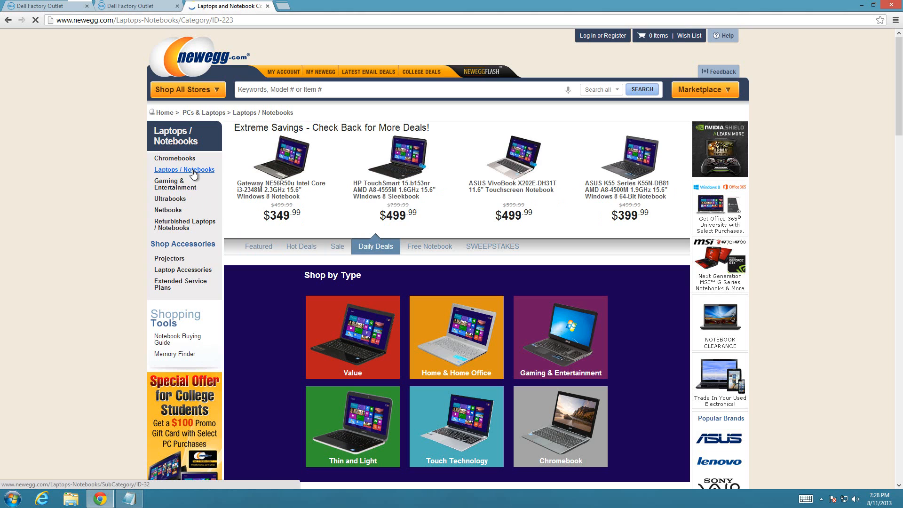
{"action": "left_click", "coordinate": [183, 169]}
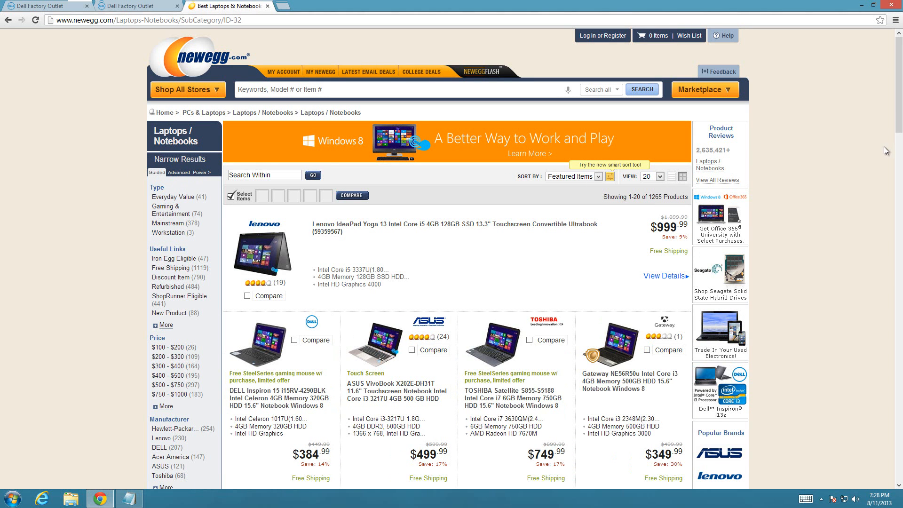
Scroll the laptop listing to the Advanced range filters for price, screen size, memory and CPU speed.
{"action": "scroll", "scroll_direction": "down", "scroll_amount": 3}
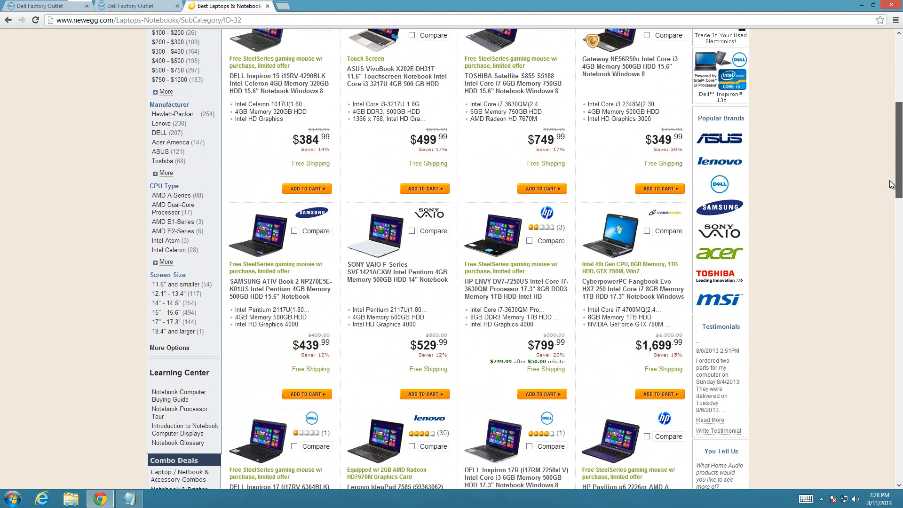
{"action": "scroll", "scroll_direction": "down", "scroll_amount": 3}
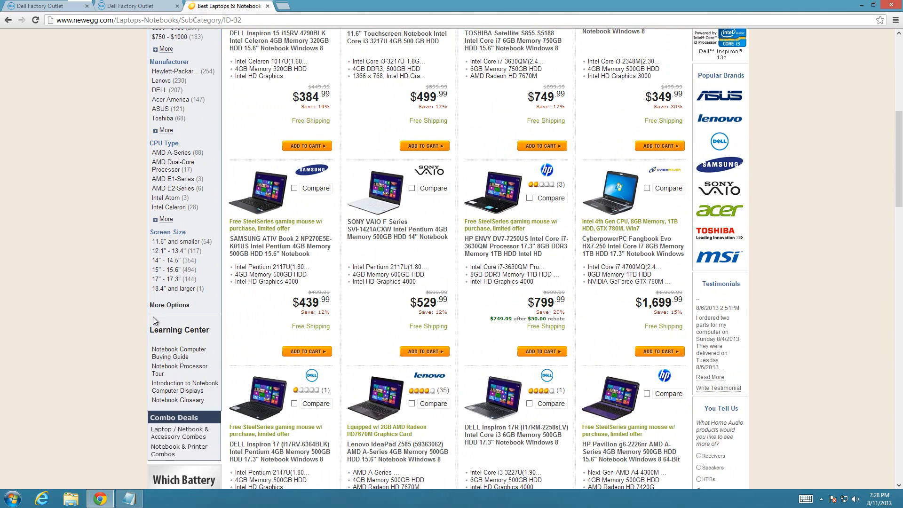
{"action": "scroll", "scroll_direction": "up", "scroll_amount": 3}
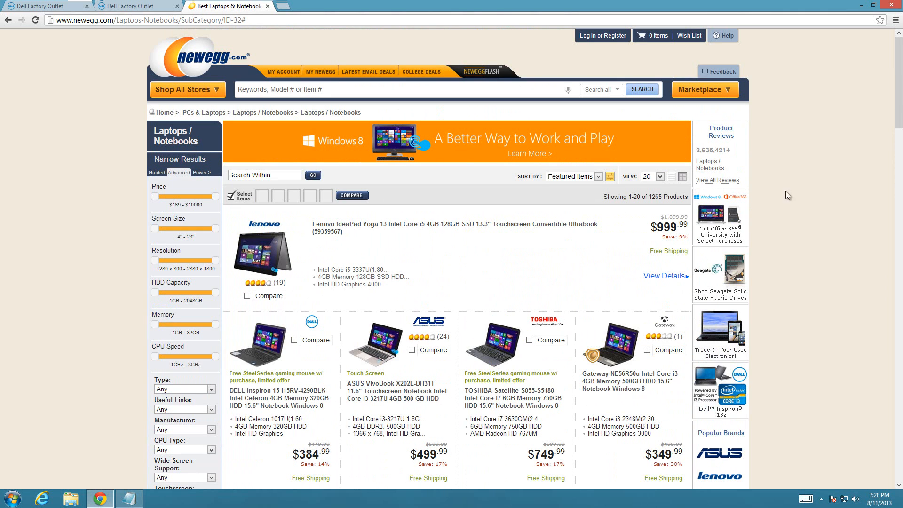
{"action": "scroll", "scroll_direction": "down", "scroll_amount": 3}
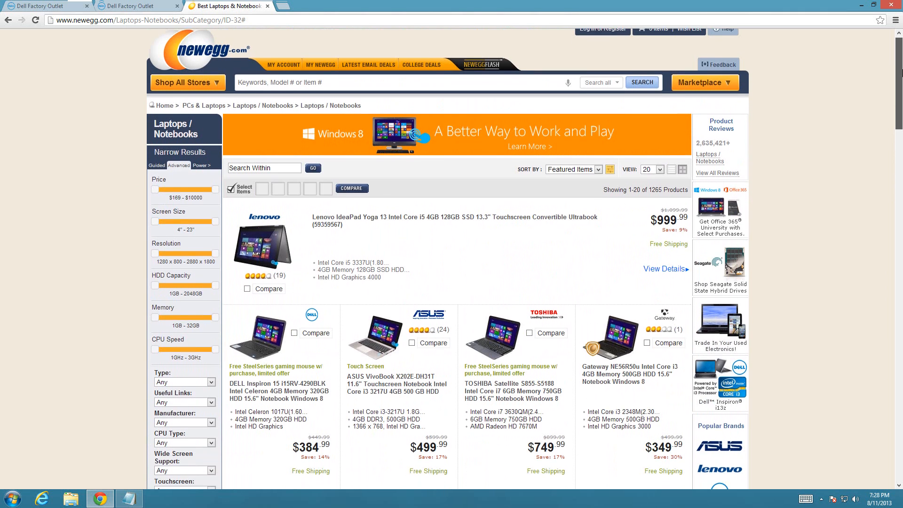
{"action": "scroll", "scroll_direction": "down", "scroll_amount": 3}
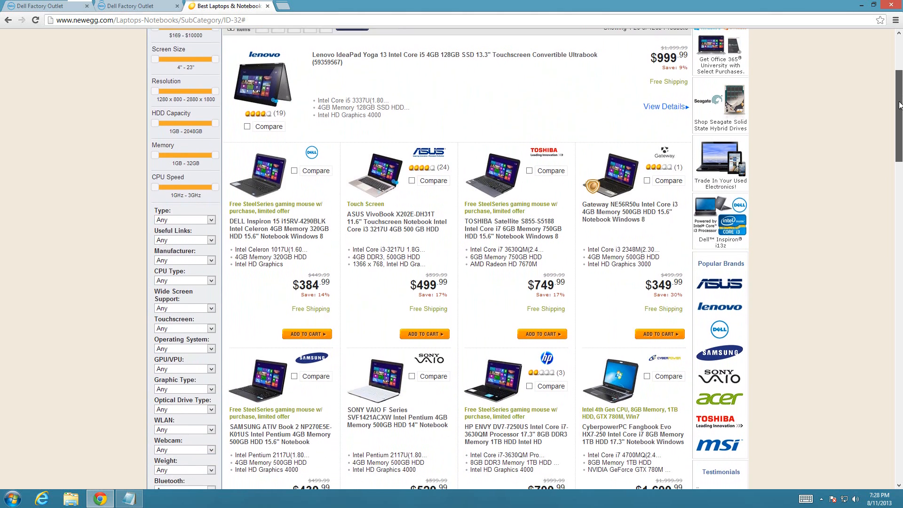
{"action": "scroll", "scroll_direction": "down", "scroll_amount": 3}
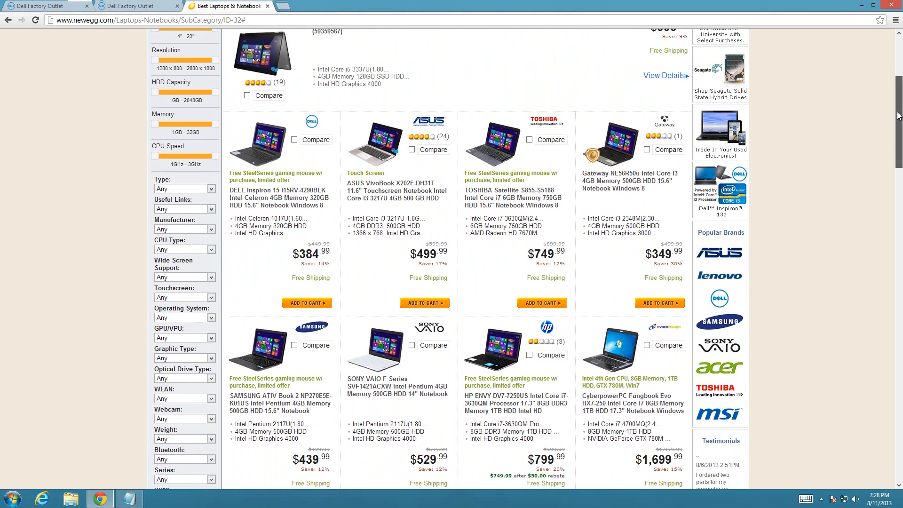
{"action": "scroll", "scroll_direction": "up", "scroll_amount": 3}
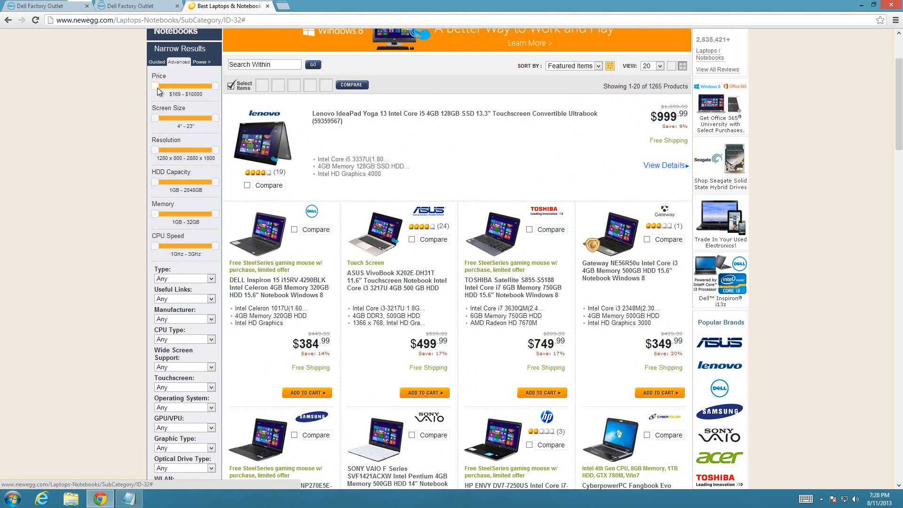
Narrow the price range to $589–$889, cutting results to 264 laptops.
{"action": "left_click_drag", "start_coordinate": [154, 90], "coordinate": [167, 90]}
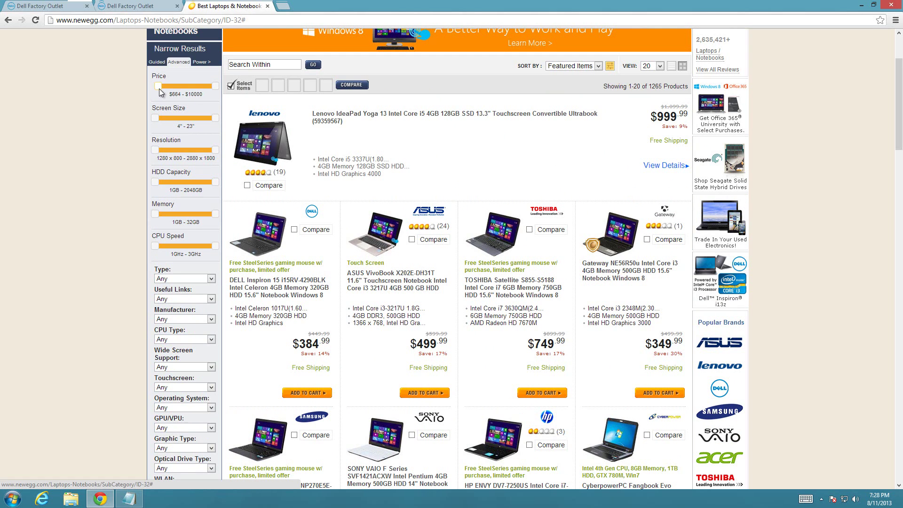
{"action": "left_click_drag", "start_coordinate": [158, 85], "coordinate": [156, 85]}
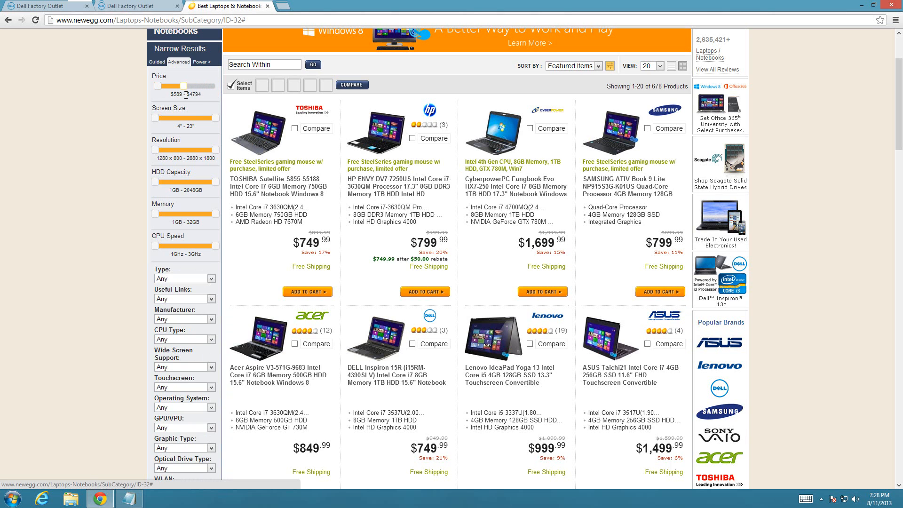
{"action": "left_click_drag", "start_coordinate": [205, 86], "coordinate": [175, 85]}
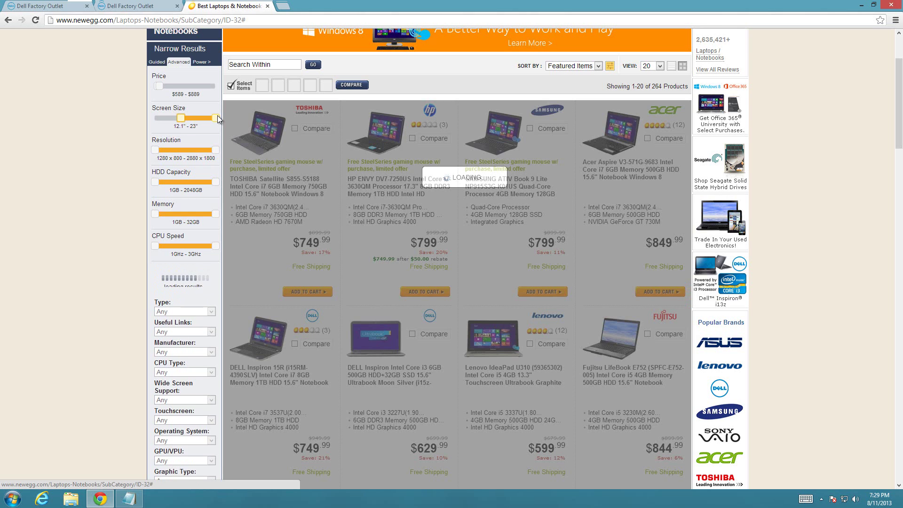
Cap screen size at 17.3 inches and choose Dedicated Card graphics, leaving 36 laptops.
{"action": "left_click_drag", "start_coordinate": [195, 118], "coordinate": [192, 118]}
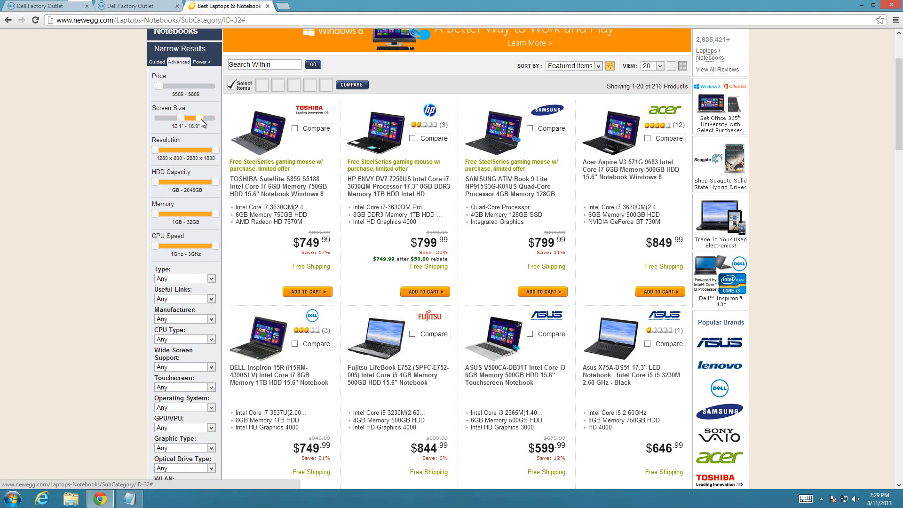
{"action": "left_click_drag", "start_coordinate": [203, 118], "coordinate": [201, 117]}
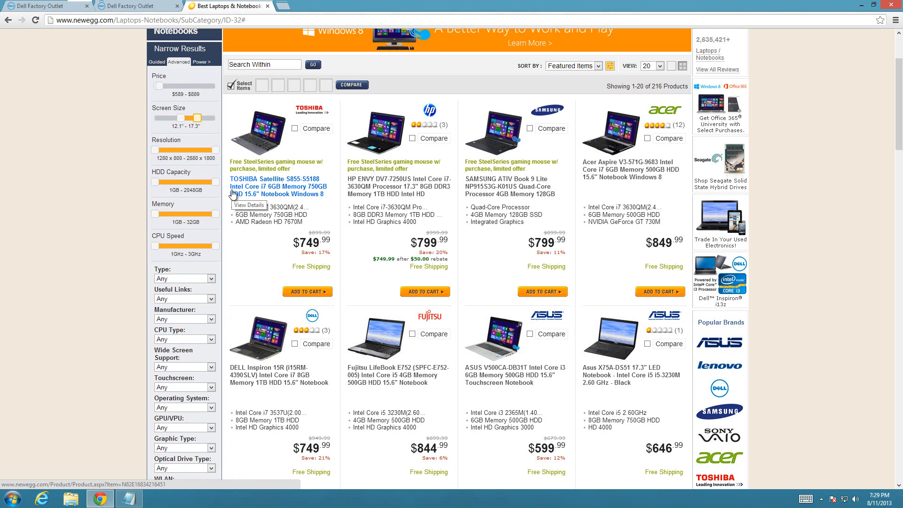
{"action": "scroll", "scroll_direction": "down", "scroll_amount": 3}
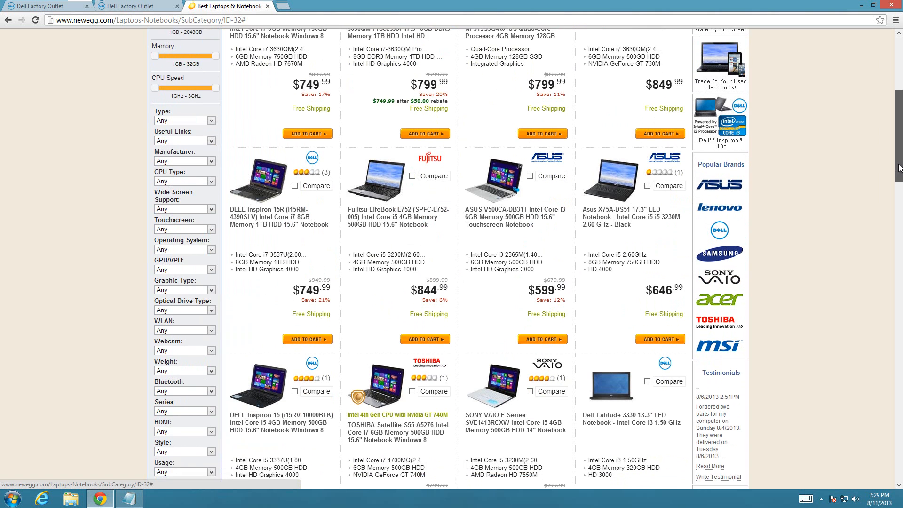
{"action": "scroll", "scroll_direction": "down", "scroll_amount": 3}
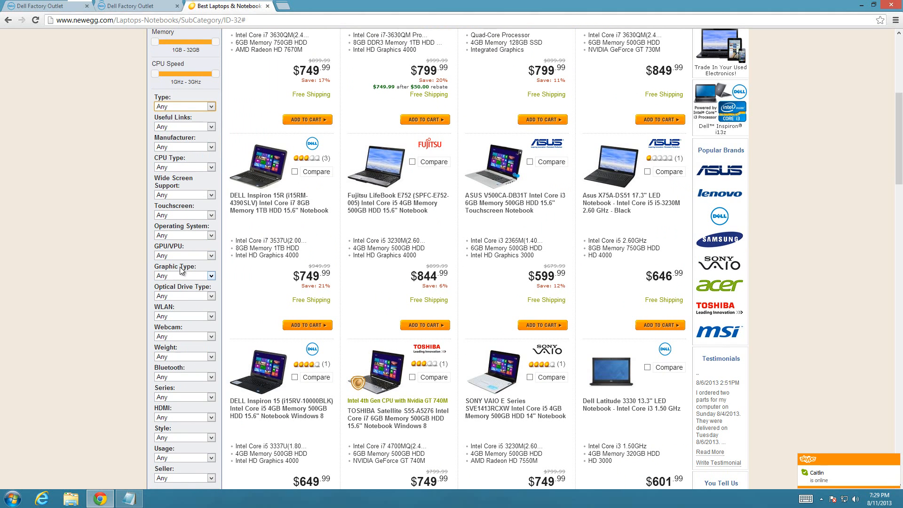
{"action": "left_click", "coordinate": [185, 275]}
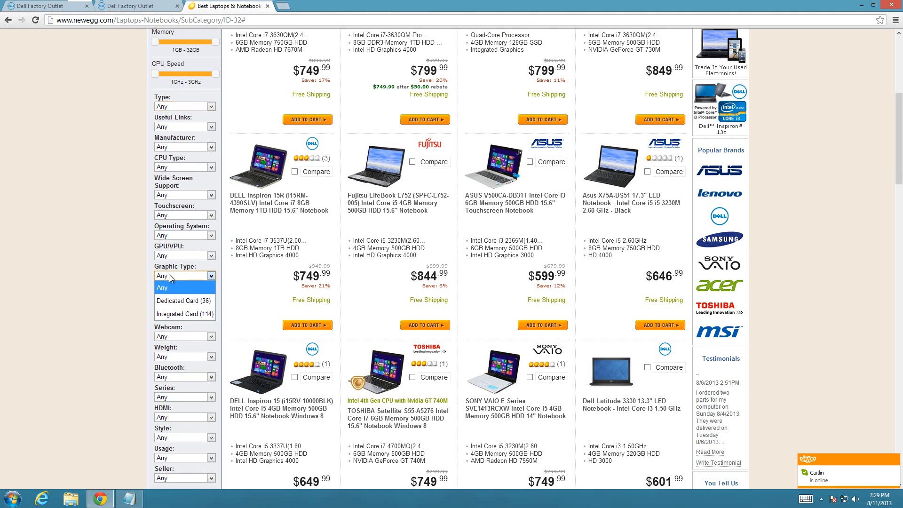
{"action": "mouse_move", "coordinate": [171, 300]}
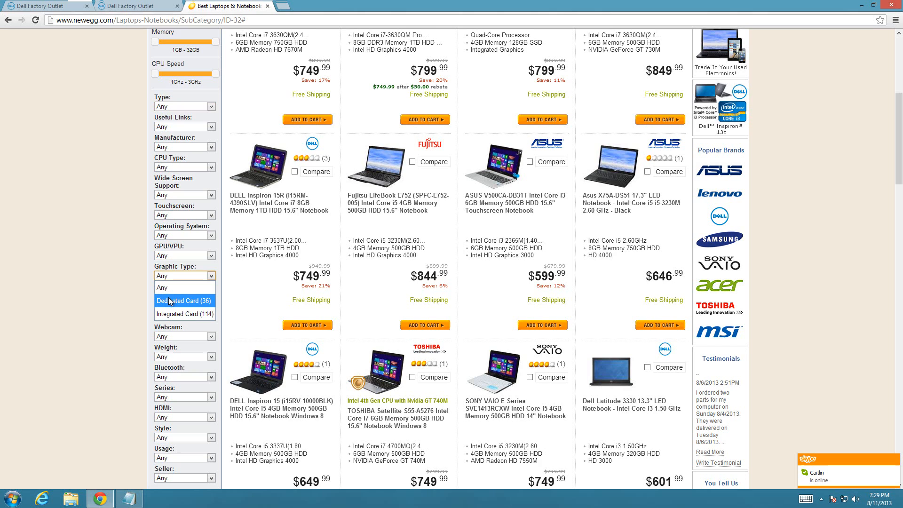
{"action": "mouse_move", "coordinate": [169, 303]}
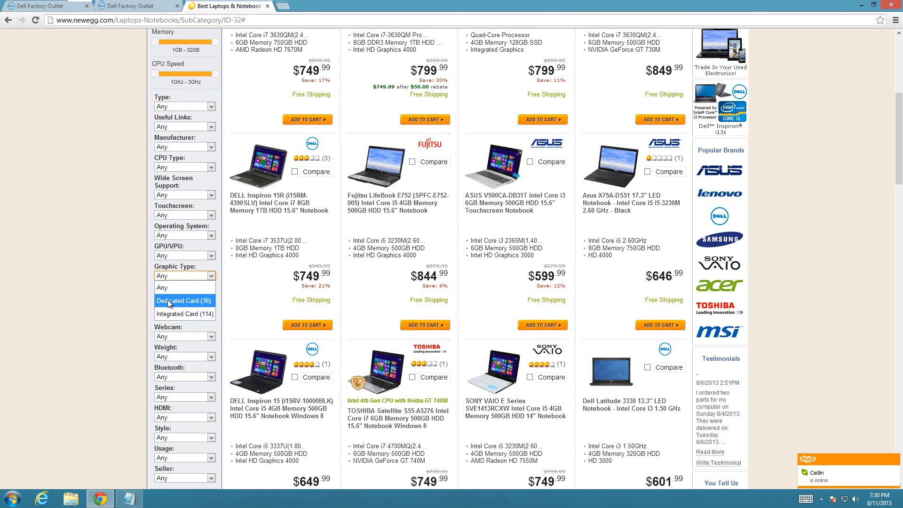
{"action": "mouse_move", "coordinate": [171, 314]}
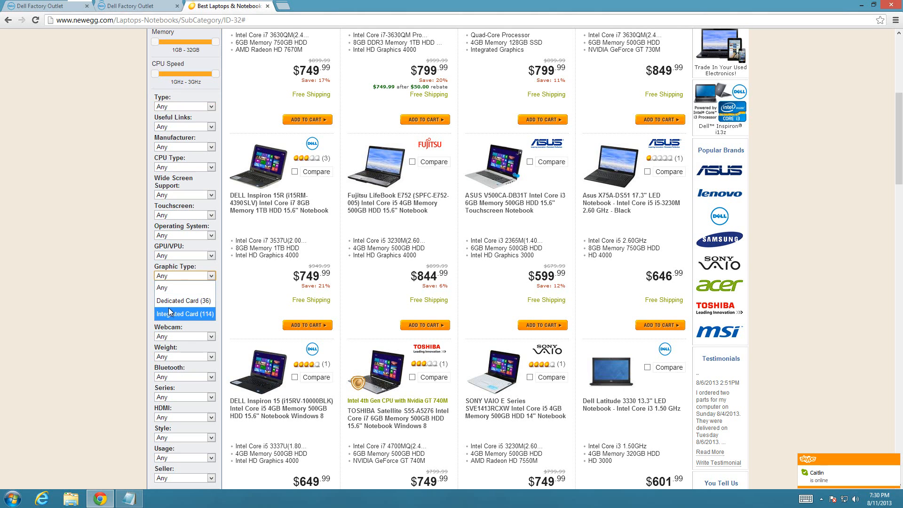
{"action": "mouse_move", "coordinate": [170, 300]}
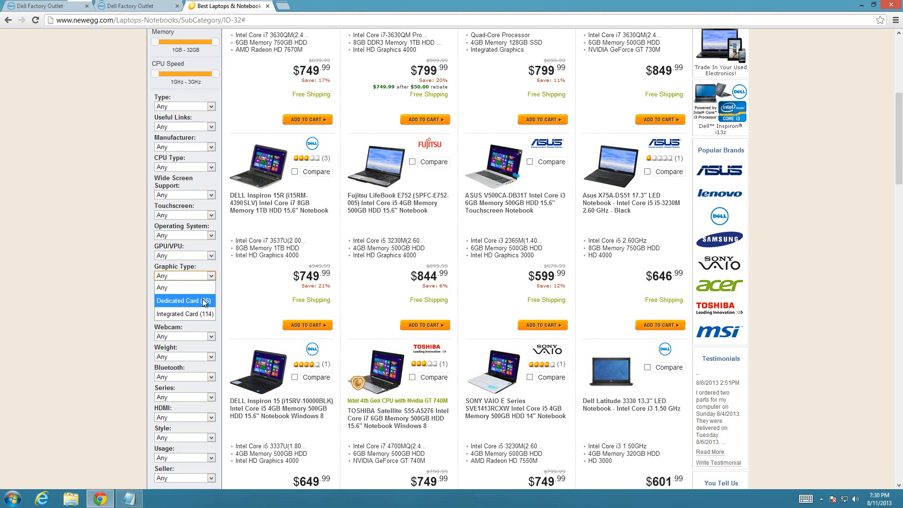
{"action": "mouse_move", "coordinate": [162, 287]}
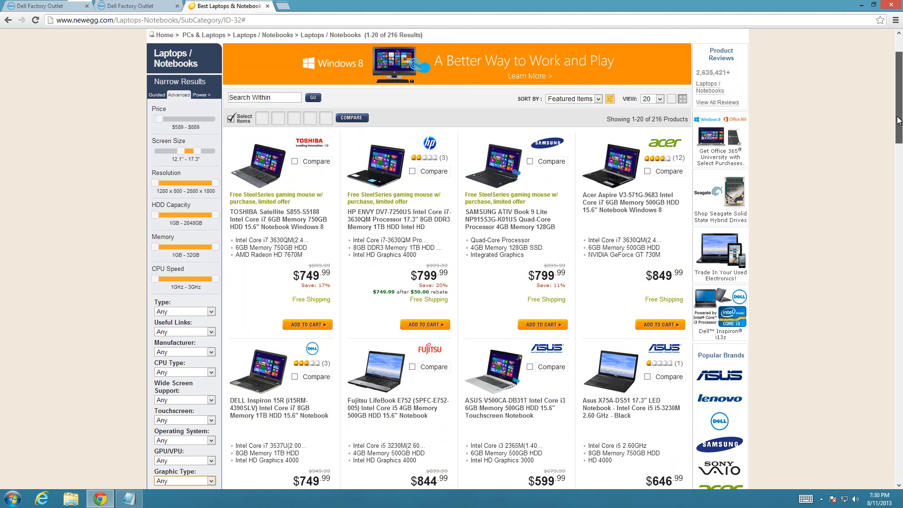
{"action": "scroll", "scroll_direction": "down", "scroll_amount": 3}
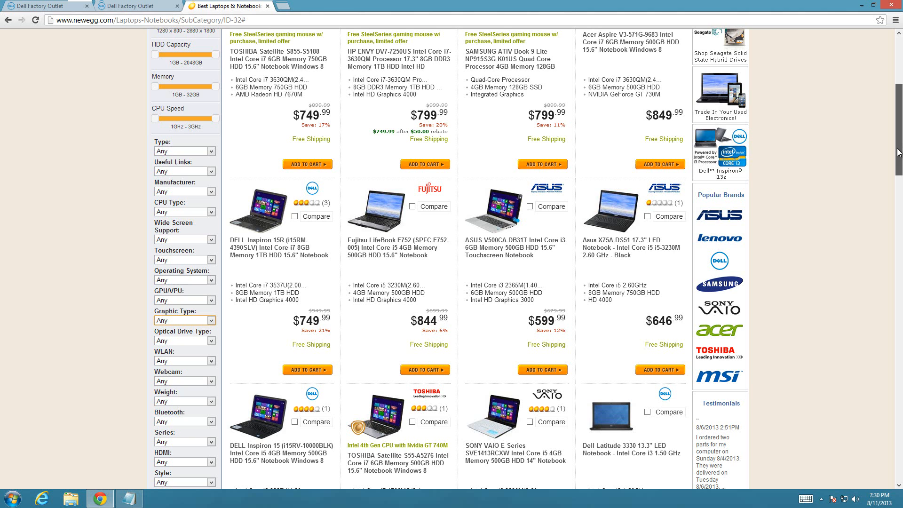
{"action": "left_click", "coordinate": [184, 320]}
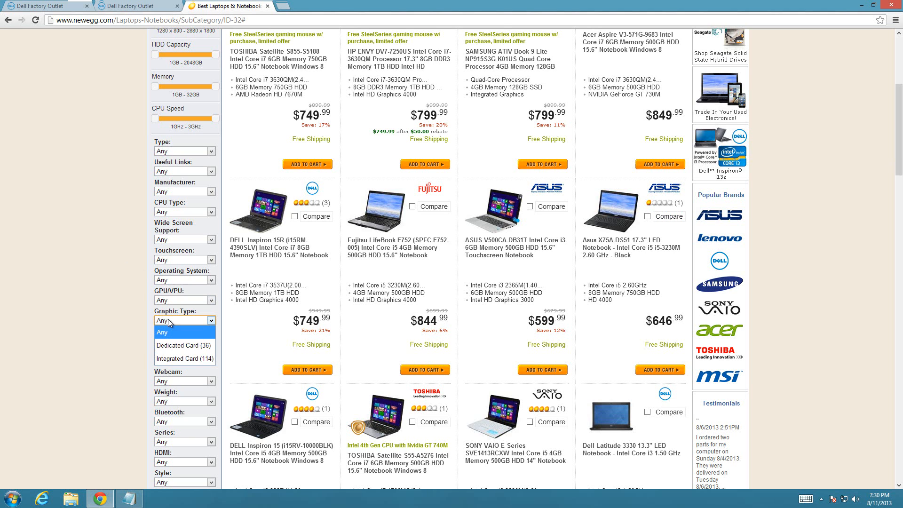
{"action": "left_click", "coordinate": [183, 345]}
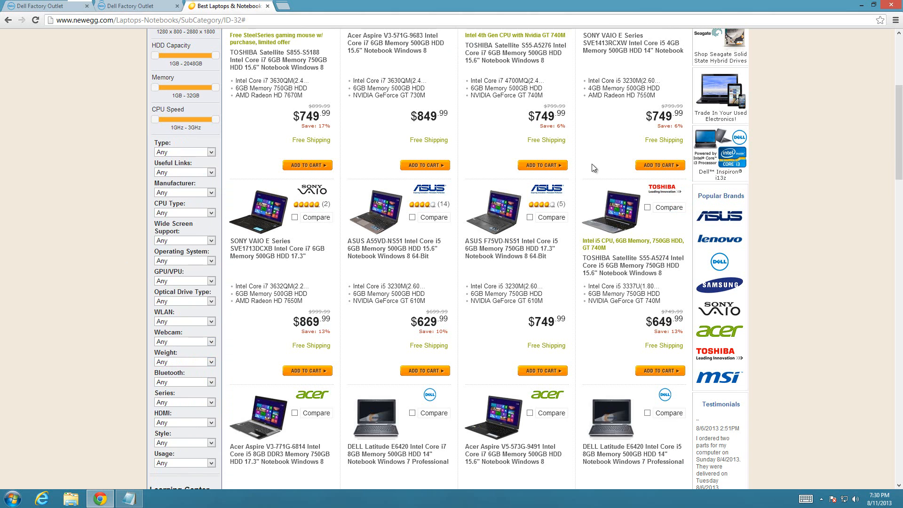
{"action": "scroll", "scroll_direction": "up", "scroll_amount": 3}
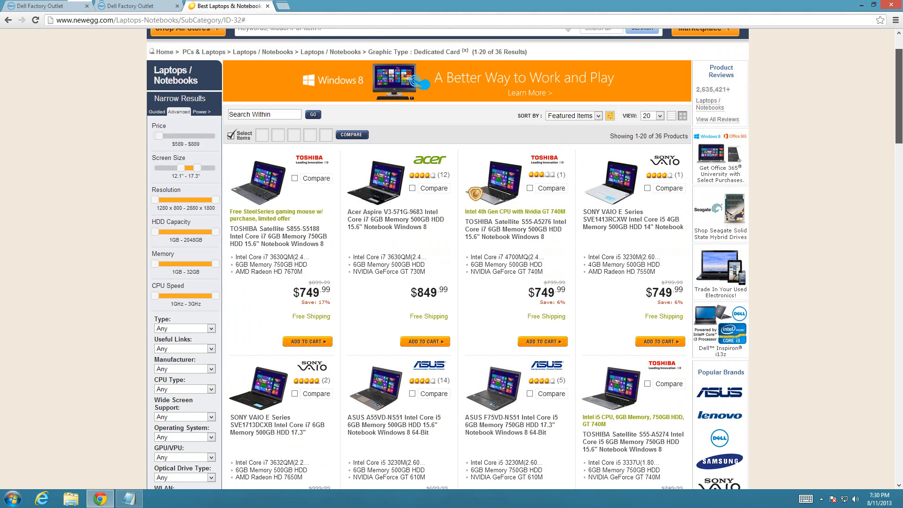
{"action": "scroll", "scroll_direction": "down", "scroll_amount": 3}
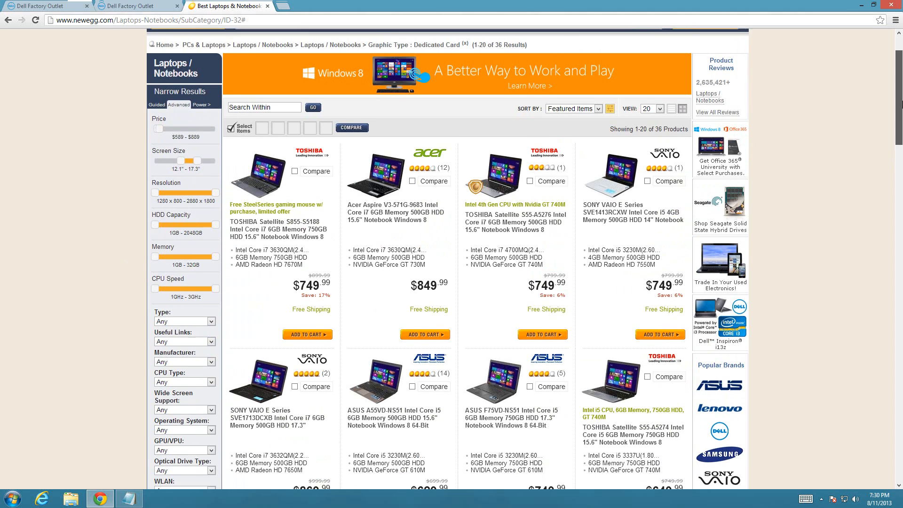
{"action": "scroll", "scroll_direction": "down", "scroll_amount": 3}
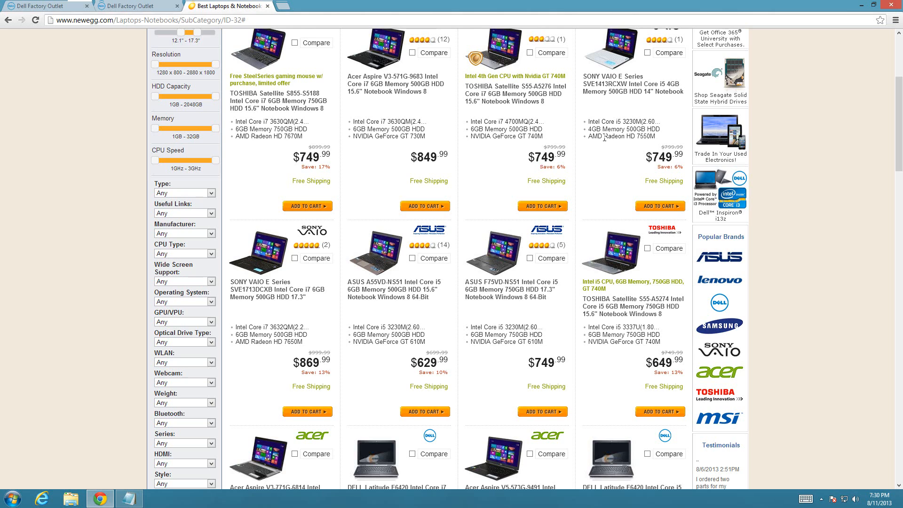
{"action": "mouse_move", "coordinate": [372, 121]}
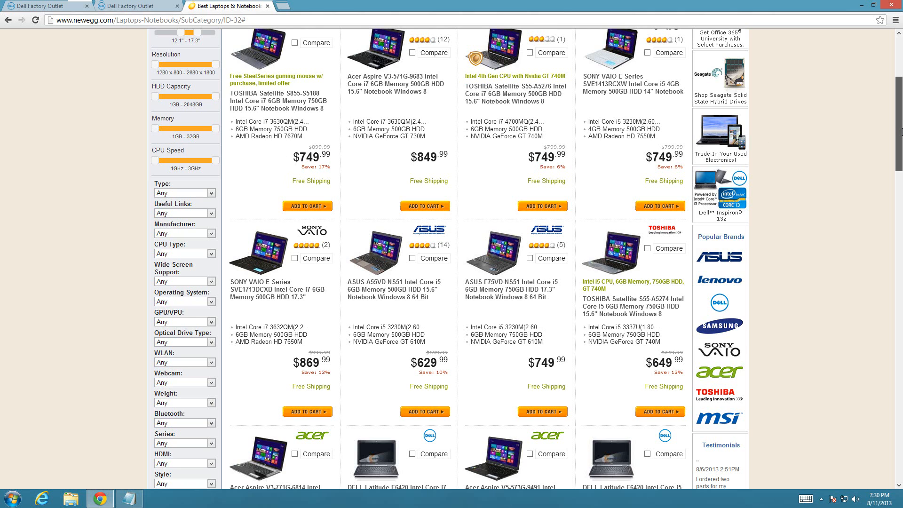
{"action": "scroll", "scroll_direction": "down", "scroll_amount": 3}
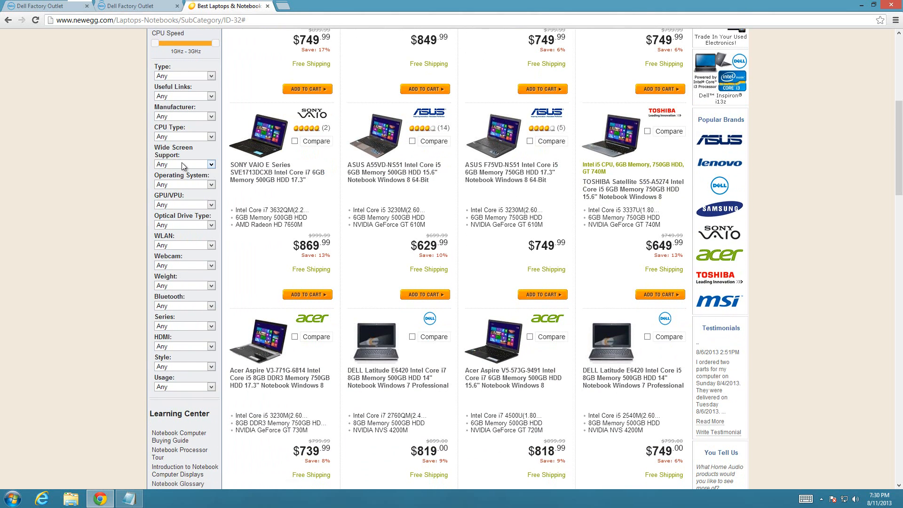
{"action": "mouse_move", "coordinate": [183, 175]}
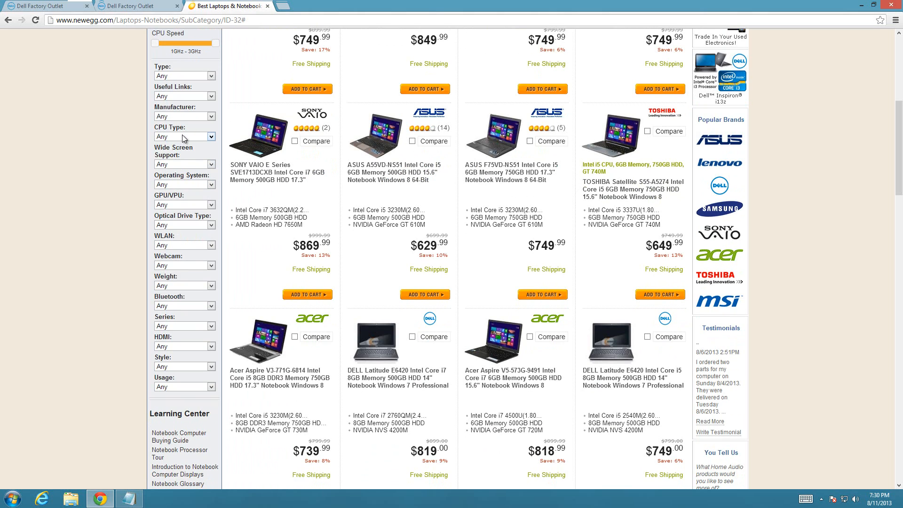
{"action": "left_click", "coordinate": [184, 136]}
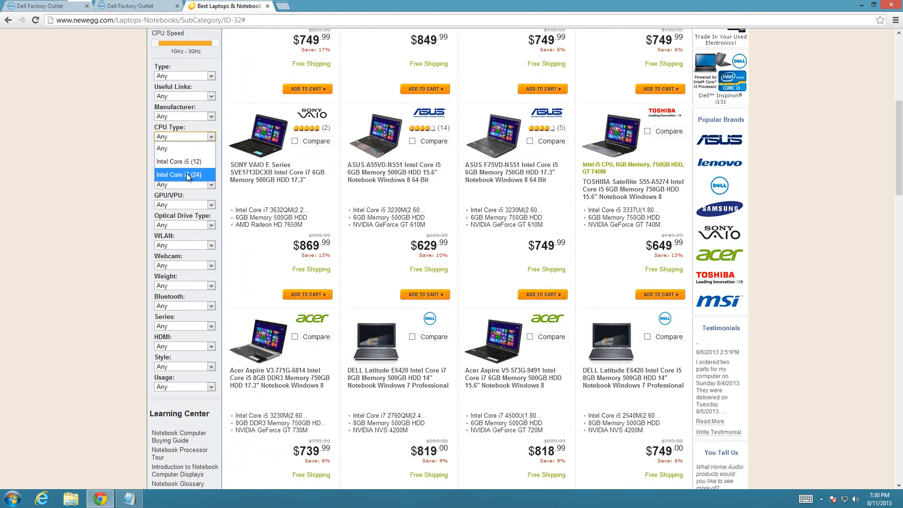
{"action": "mouse_move", "coordinate": [181, 176]}
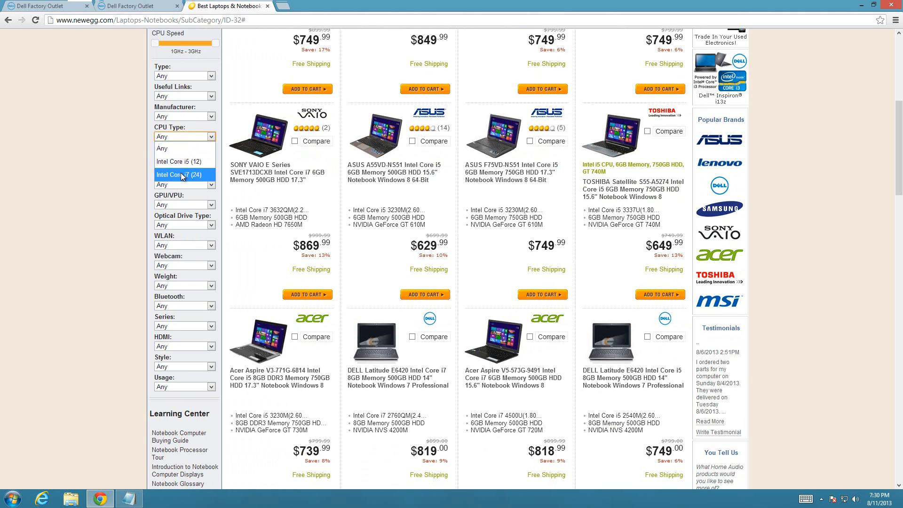
{"action": "mouse_move", "coordinate": [178, 172]}
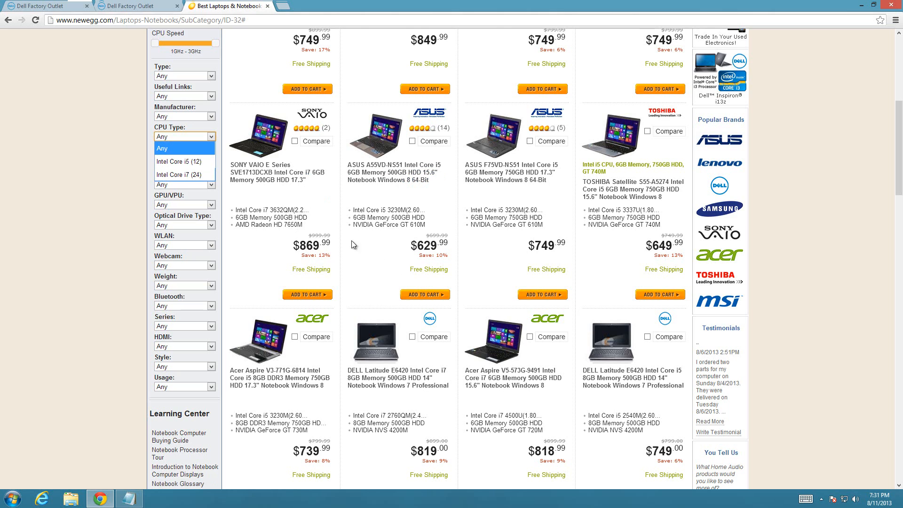
{"action": "mouse_move", "coordinate": [281, 227]}
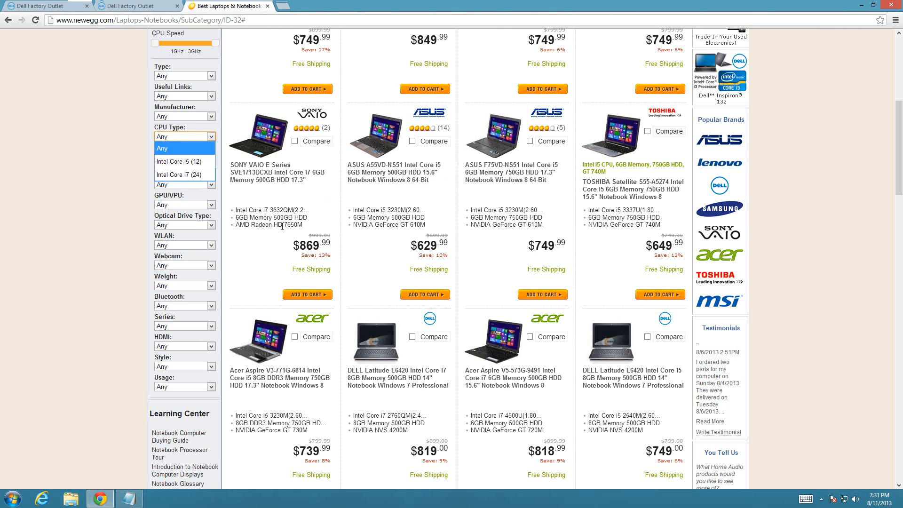
{"action": "mouse_move", "coordinate": [64, 152]}
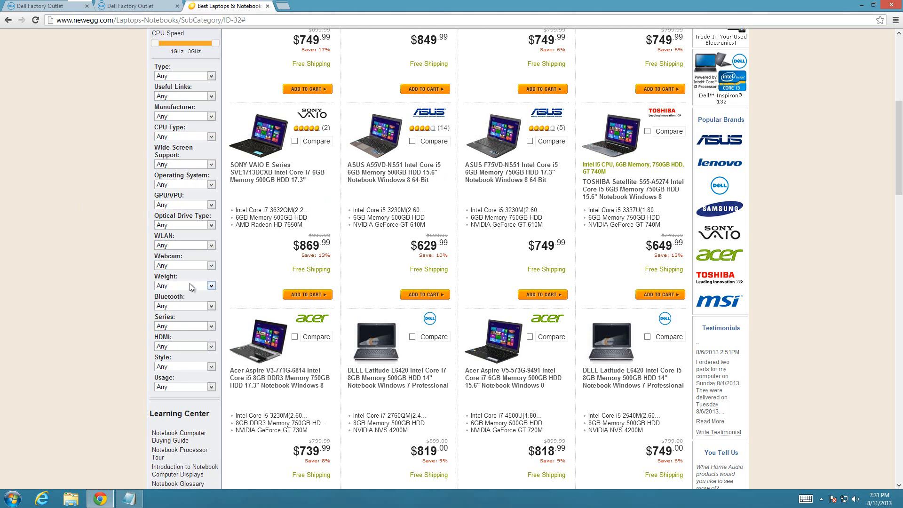
{"action": "left_click", "coordinate": [184, 285]}
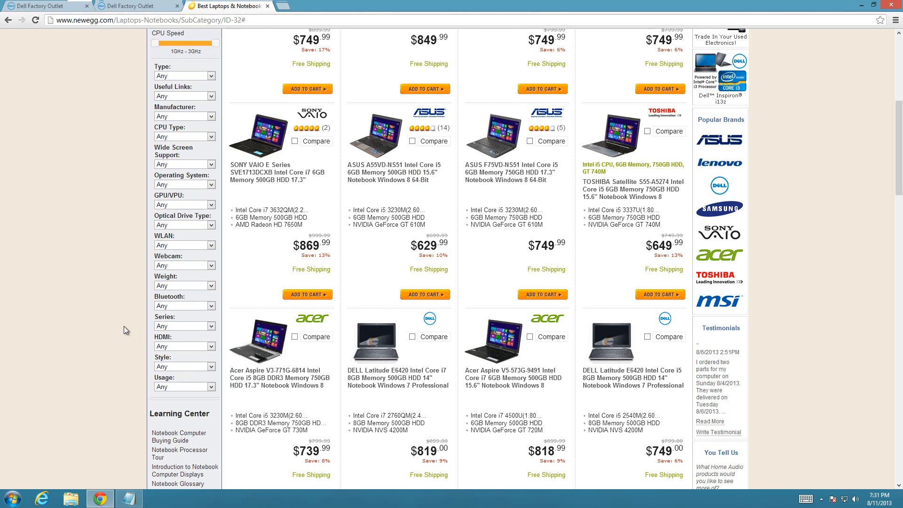
{"action": "left_click", "coordinate": [184, 367]}
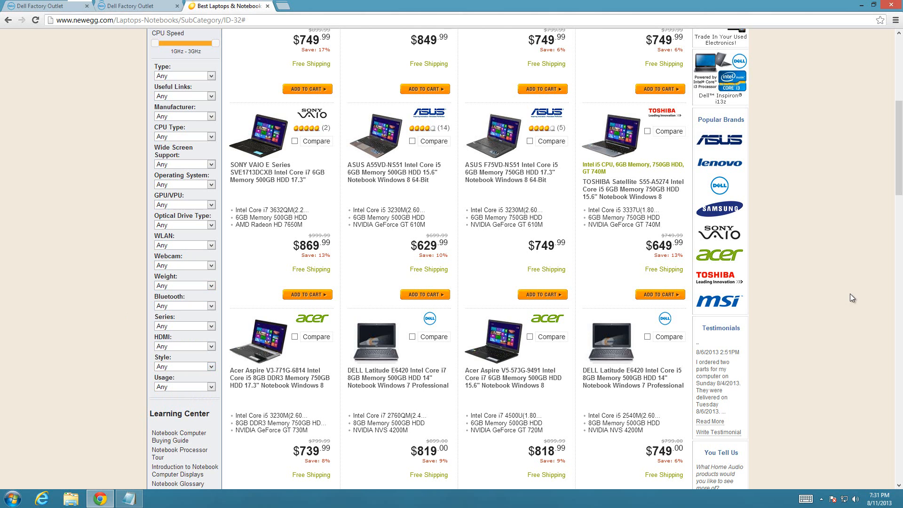
{"action": "scroll", "scroll_direction": "down", "scroll_amount": 3}
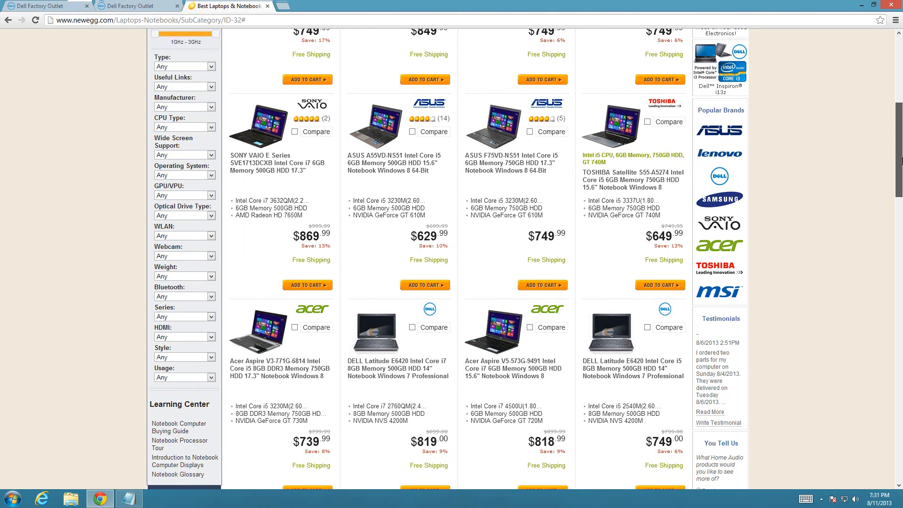
{"action": "scroll", "scroll_direction": "down", "scroll_amount": 3}
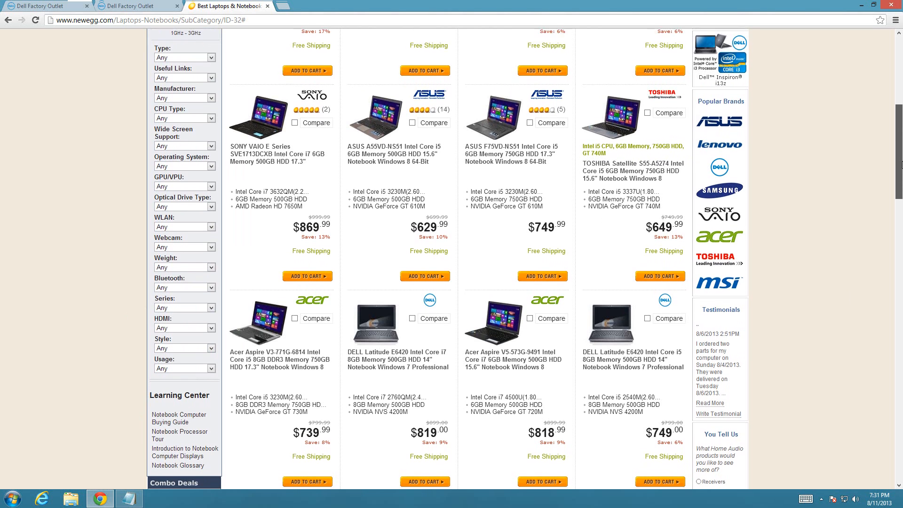
{"action": "scroll", "scroll_direction": "down", "scroll_amount": 3}
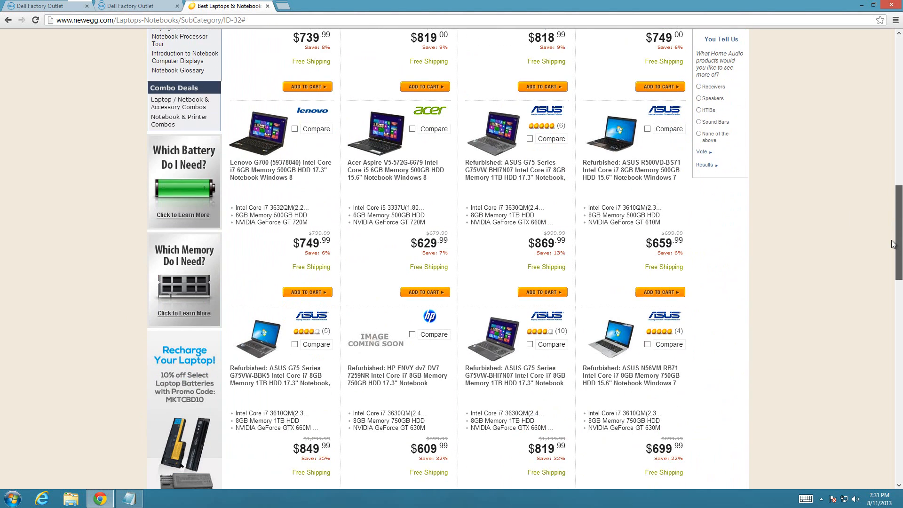
{"action": "scroll", "scroll_direction": "up", "scroll_amount": 3}
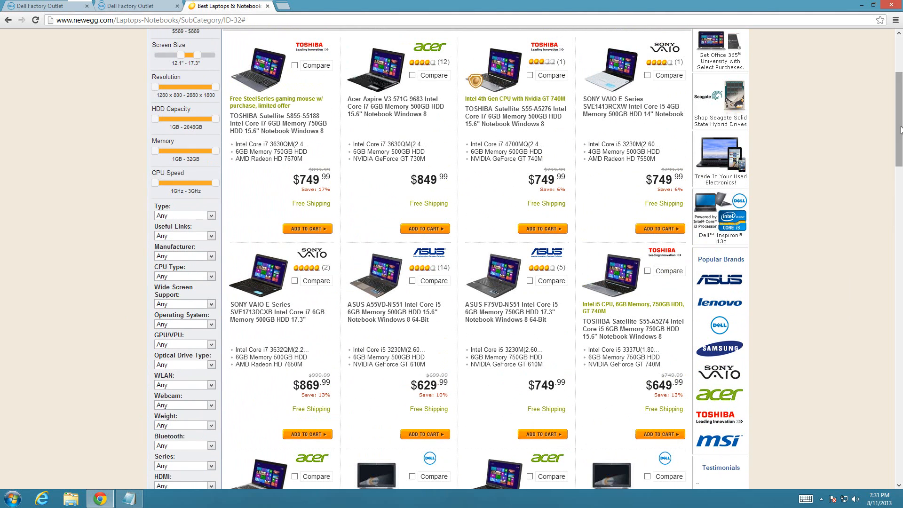
{"action": "mouse_move", "coordinate": [512, 29]}
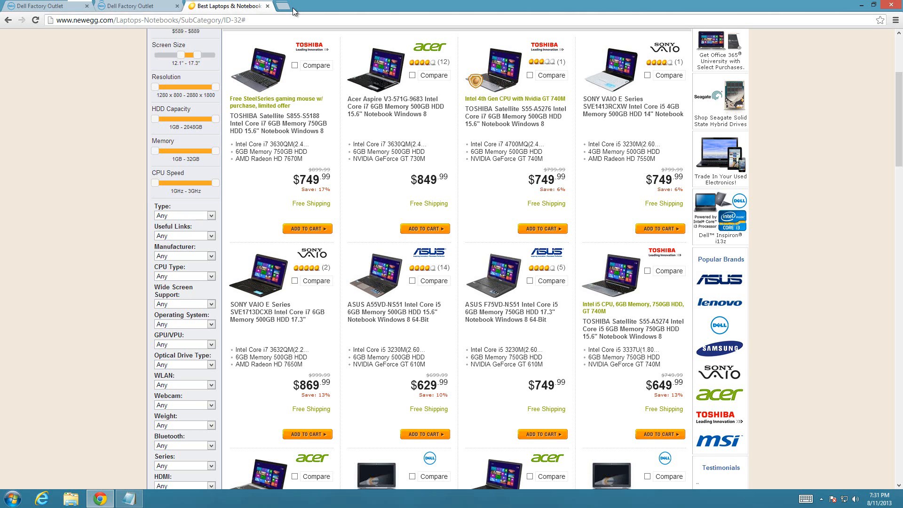
{"action": "mouse_move", "coordinate": [291, 11]}
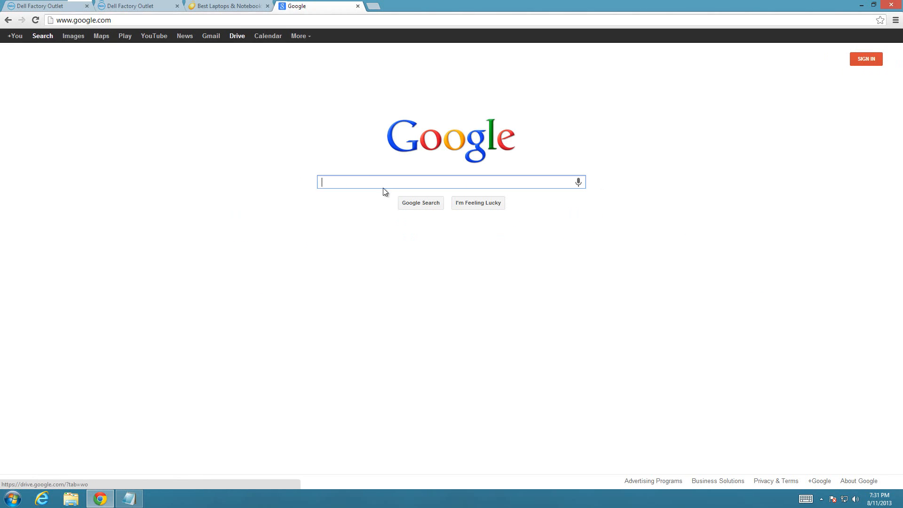
Search Google for 'dell promotional codes' and open the RetailMeNot Dell coupons result.
{"action": "type", "text": "dell promotional codes"}
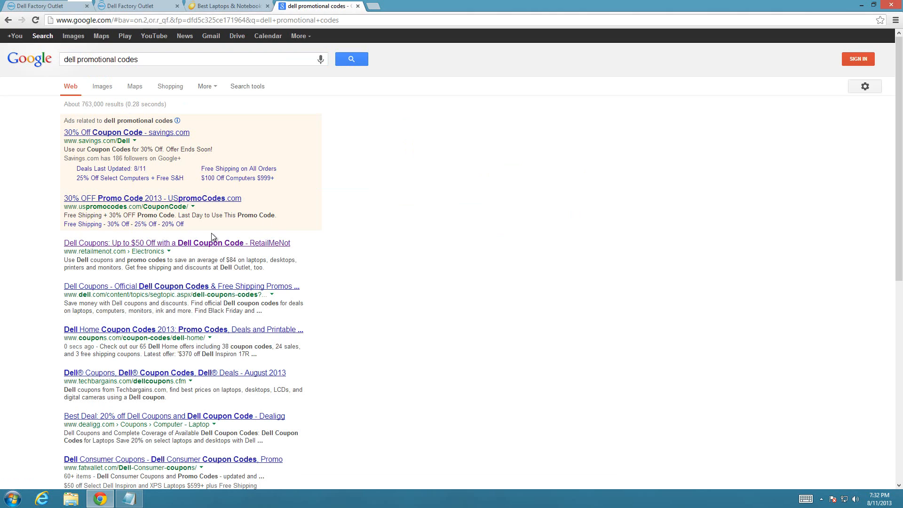
{"action": "mouse_move", "coordinate": [195, 247]}
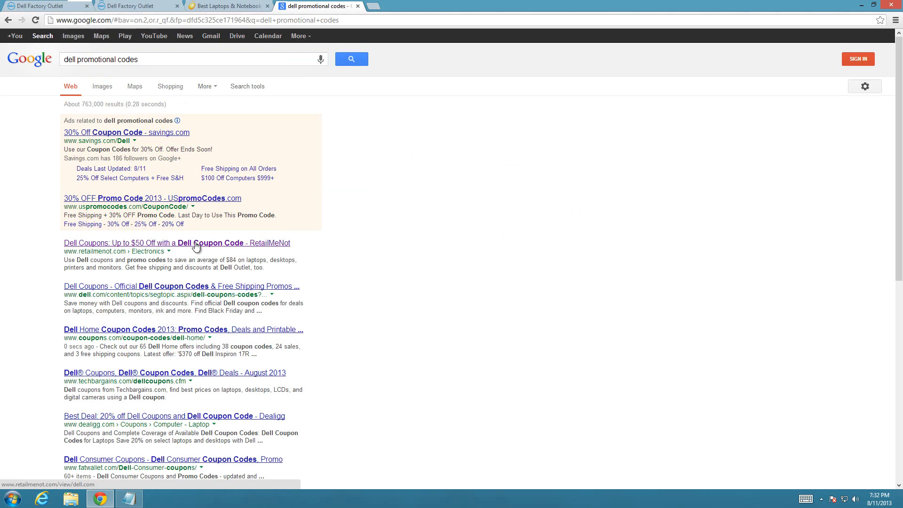
{"action": "left_click", "coordinate": [194, 243]}
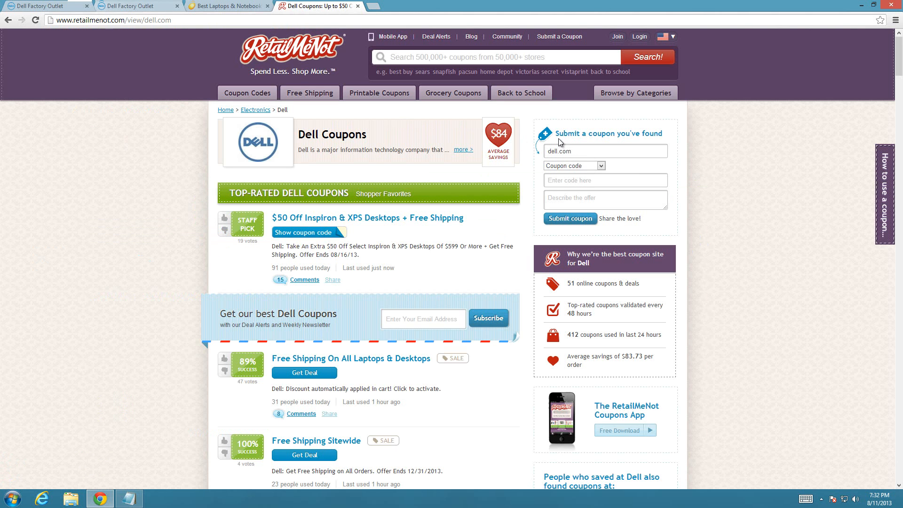
Open the '1 Comment' thread on the $400 Off & Free Shipping Dell coupon.
{"action": "scroll", "scroll_direction": "down", "scroll_amount": 3}
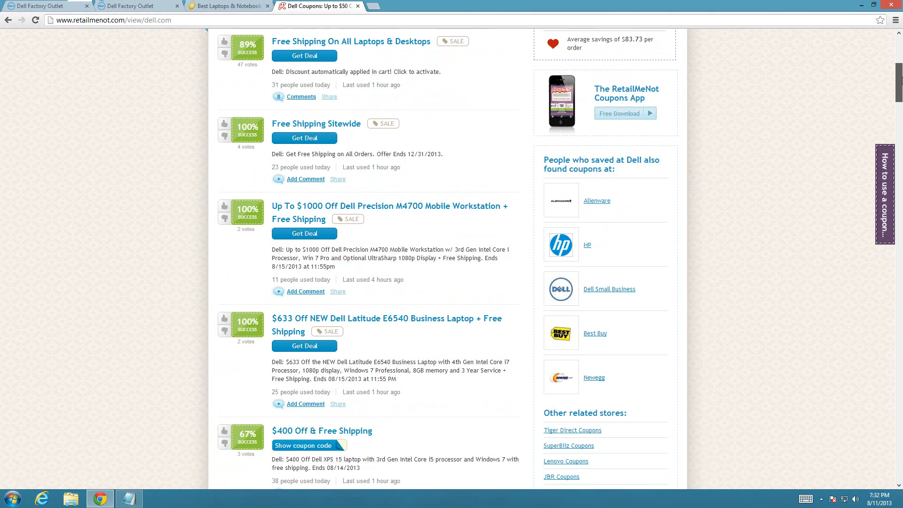
{"action": "scroll", "scroll_direction": "up", "scroll_amount": 3}
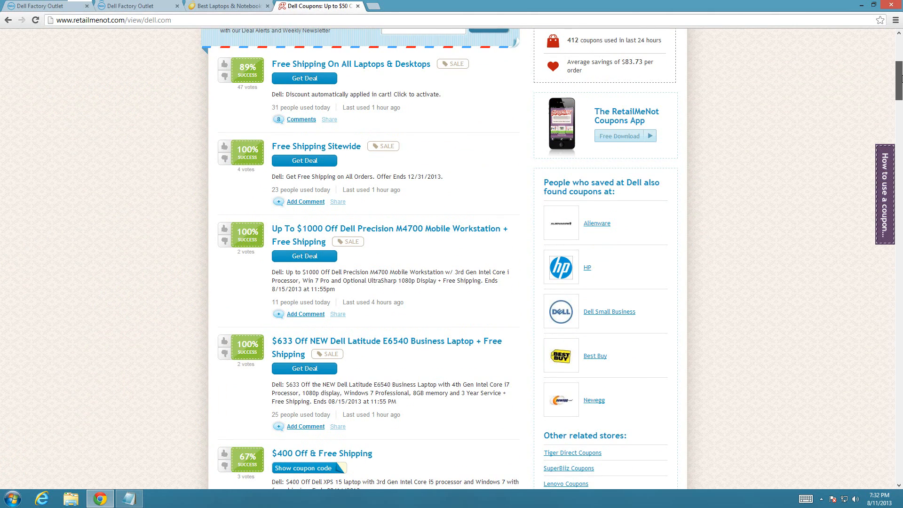
{"action": "scroll", "scroll_direction": "down", "scroll_amount": 3}
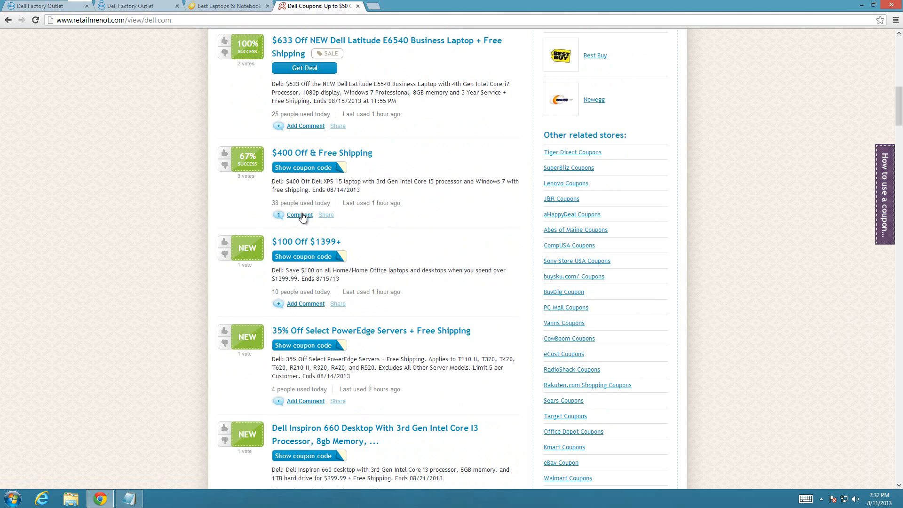
{"action": "left_click", "coordinate": [299, 215]}
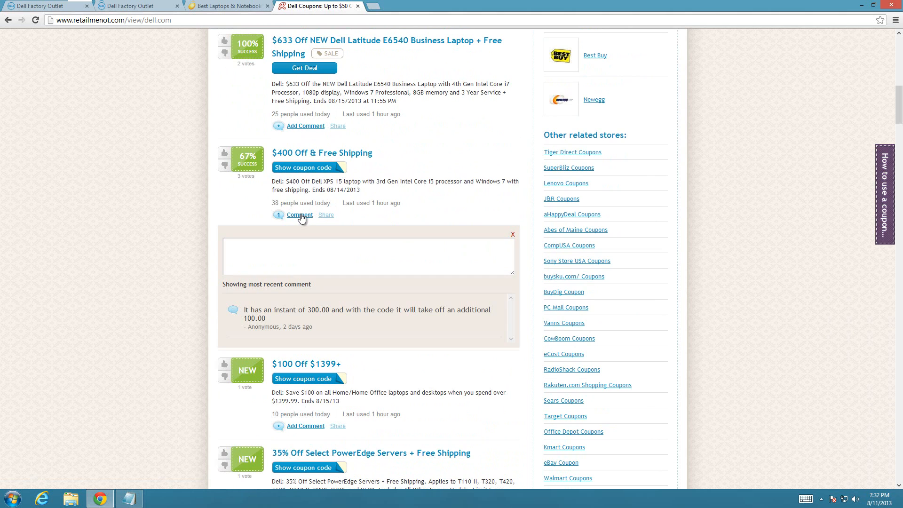
{"action": "mouse_move", "coordinate": [896, 119]}
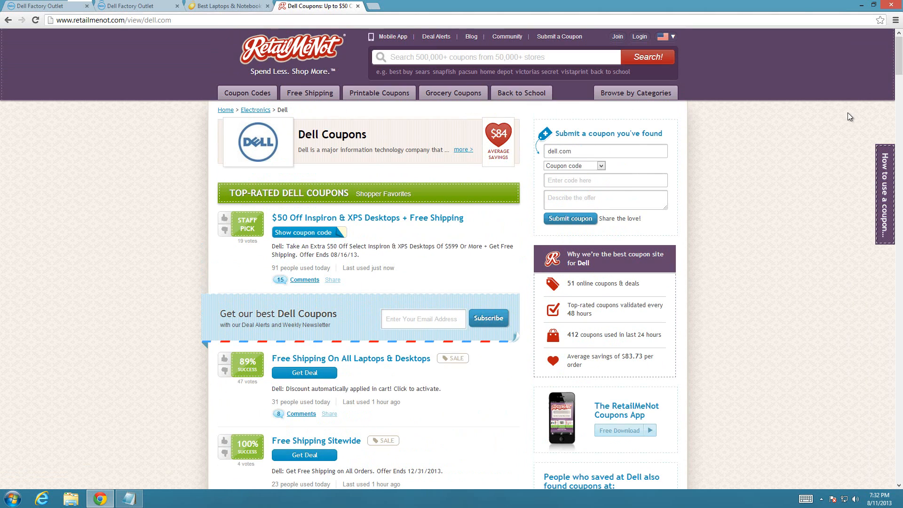
{"action": "mouse_move", "coordinate": [677, 490]}
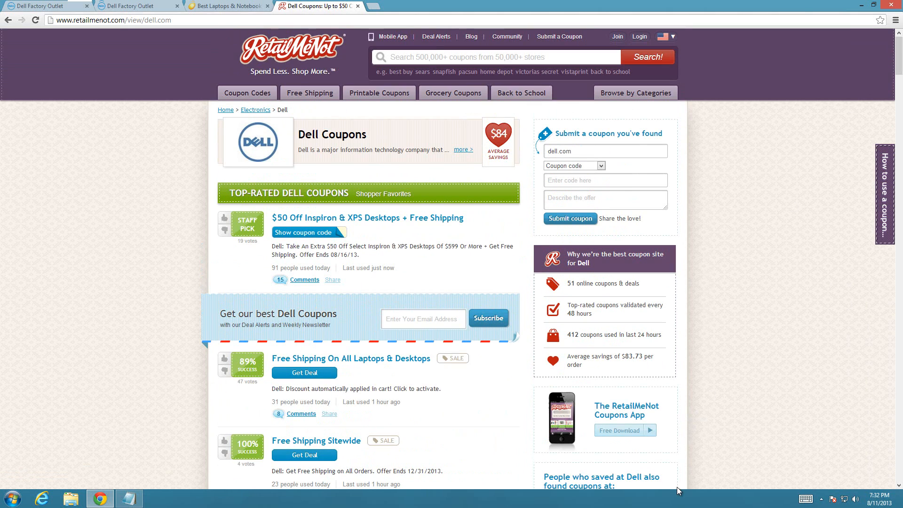